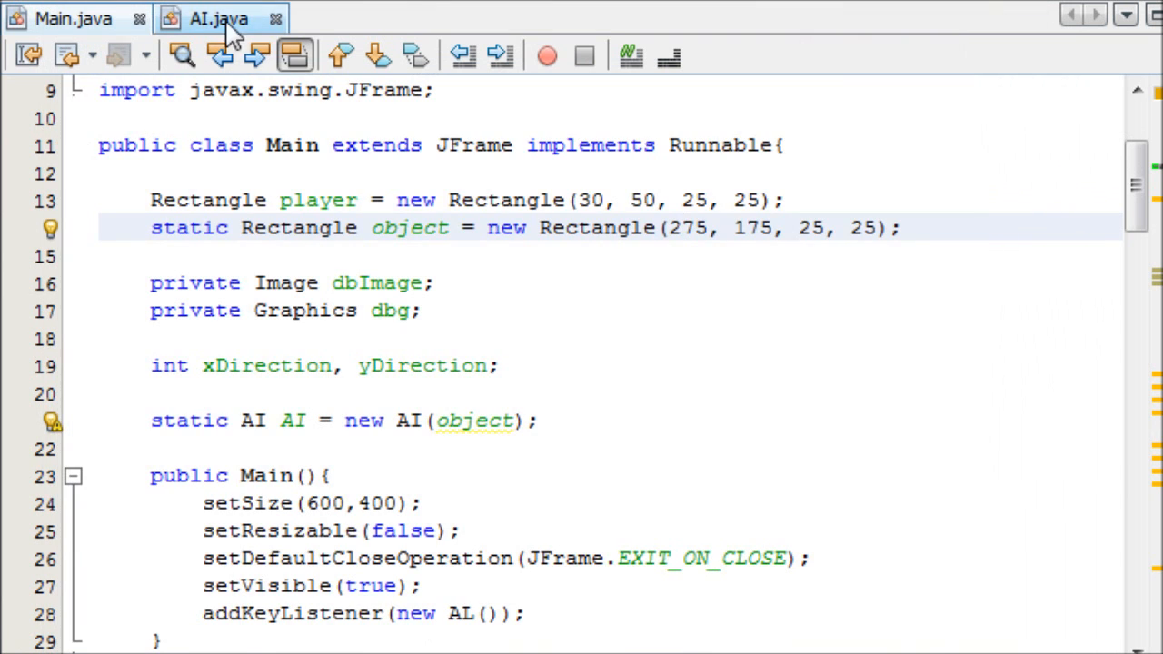
In AI.java, add an empty if/else block inside run()'s while(true) loop.
left_click(218, 19)
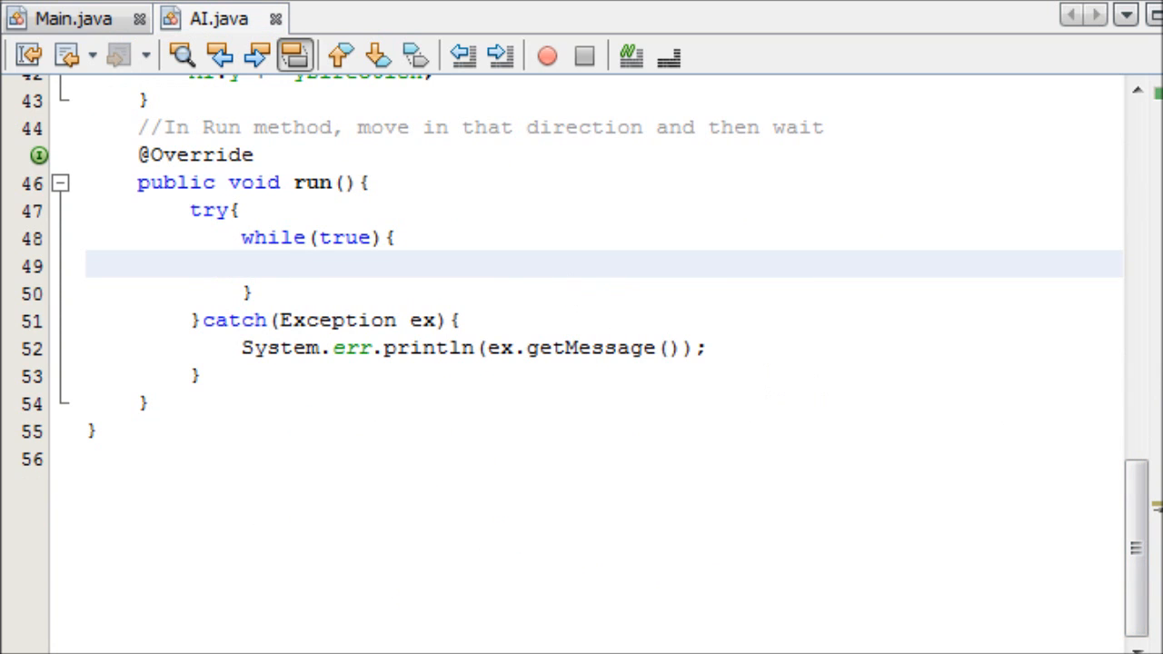
left_click(293, 264)
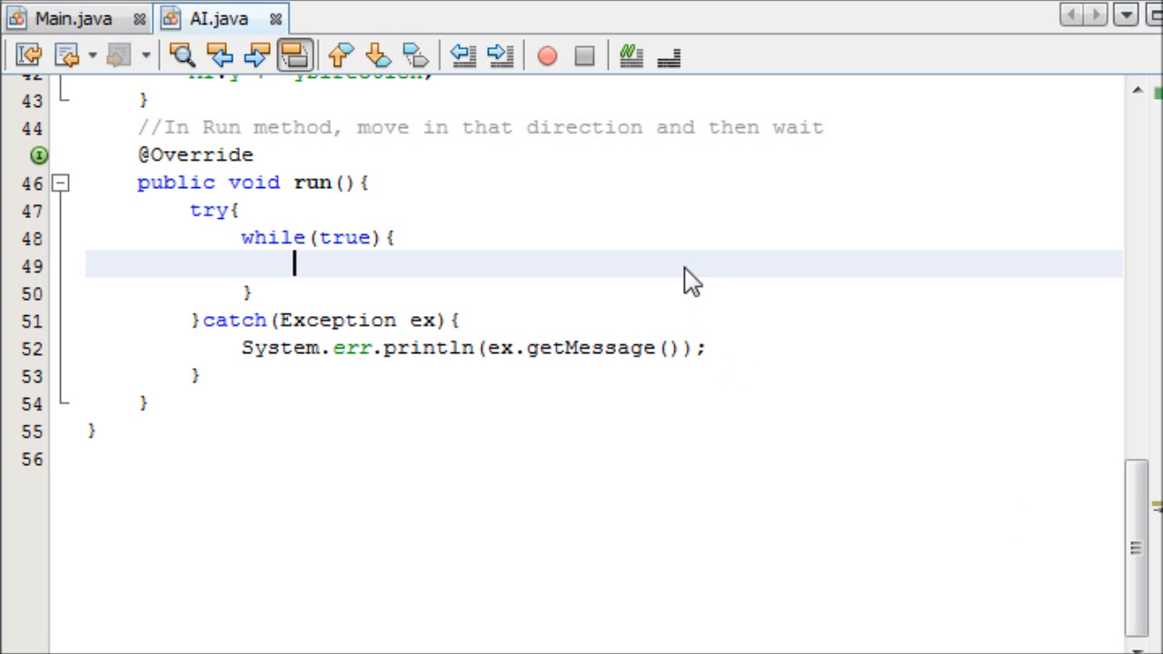
type("if(")
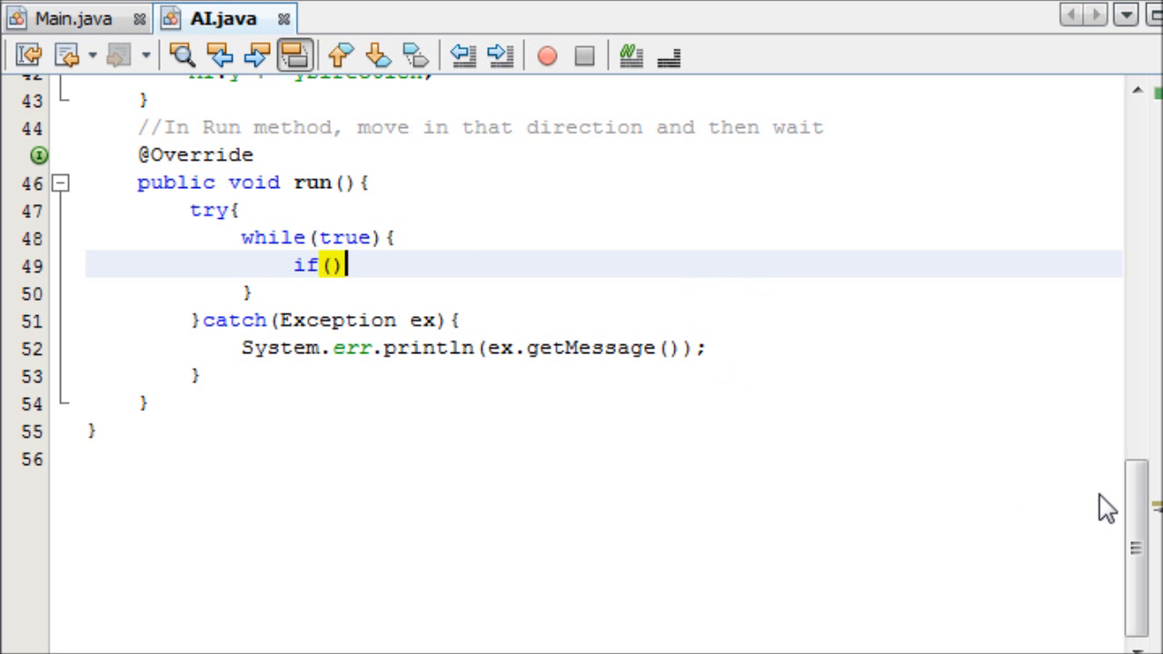
type("{")
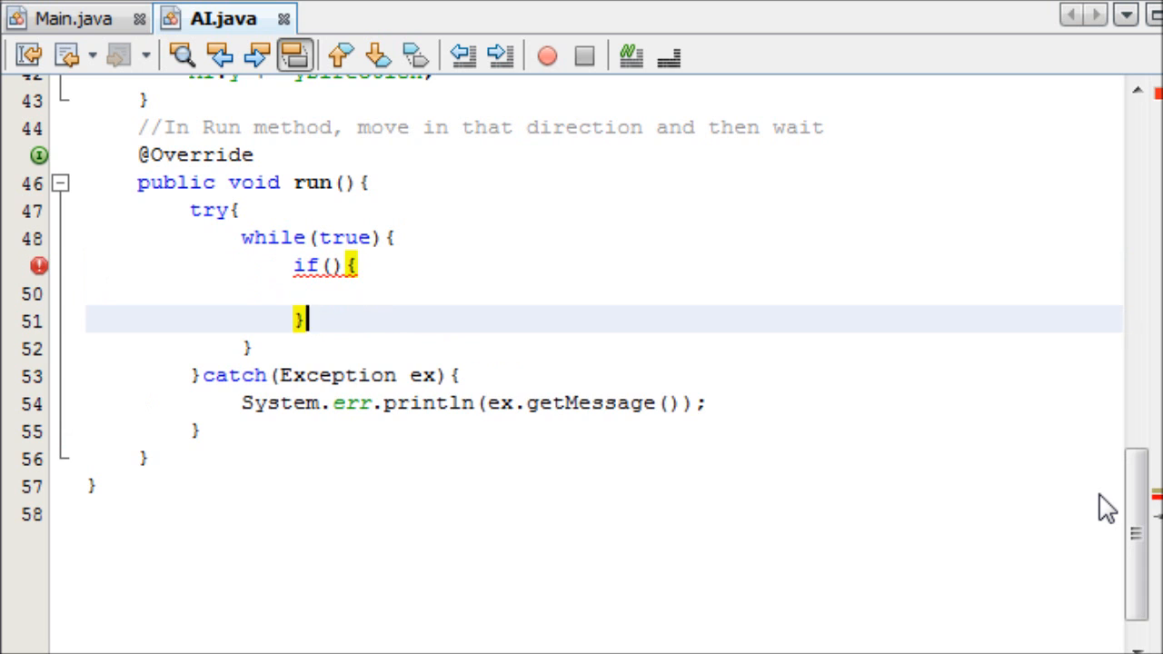
type("else")
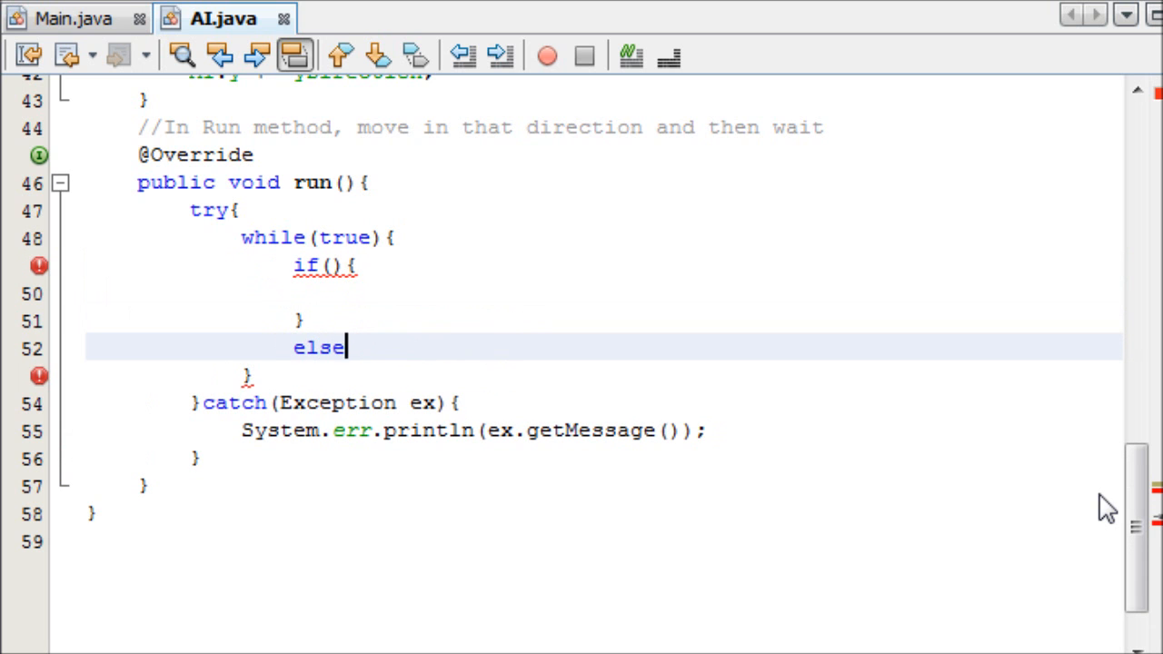
type("{")
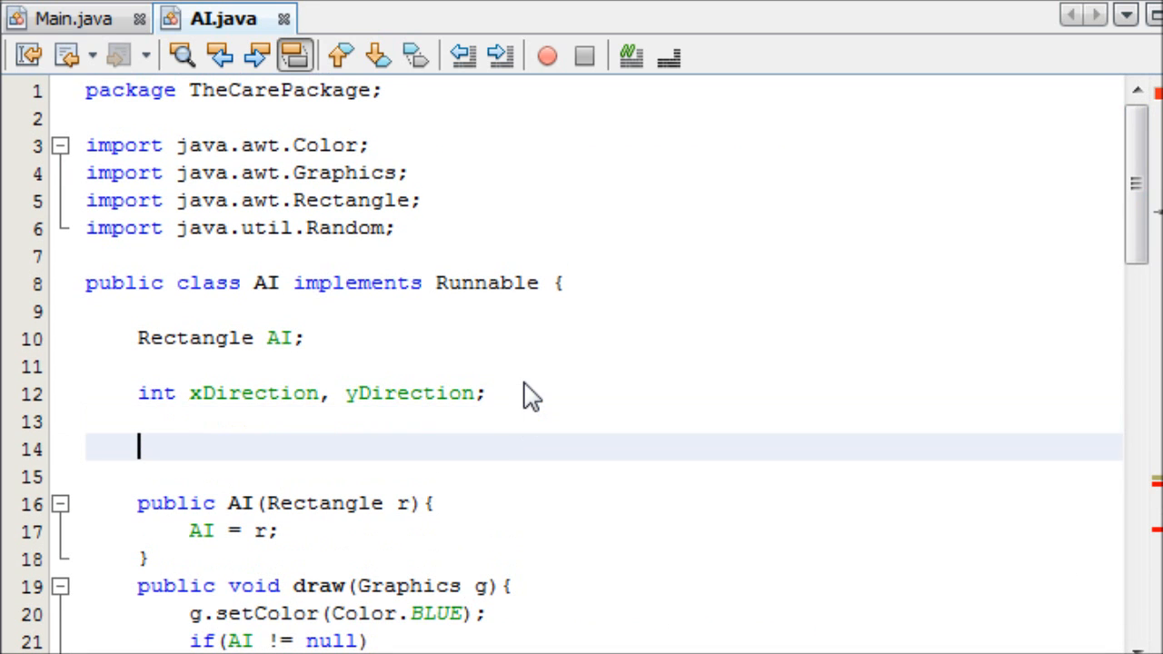
Declare a boolean field resting initialised to false.
type("boolean resti")
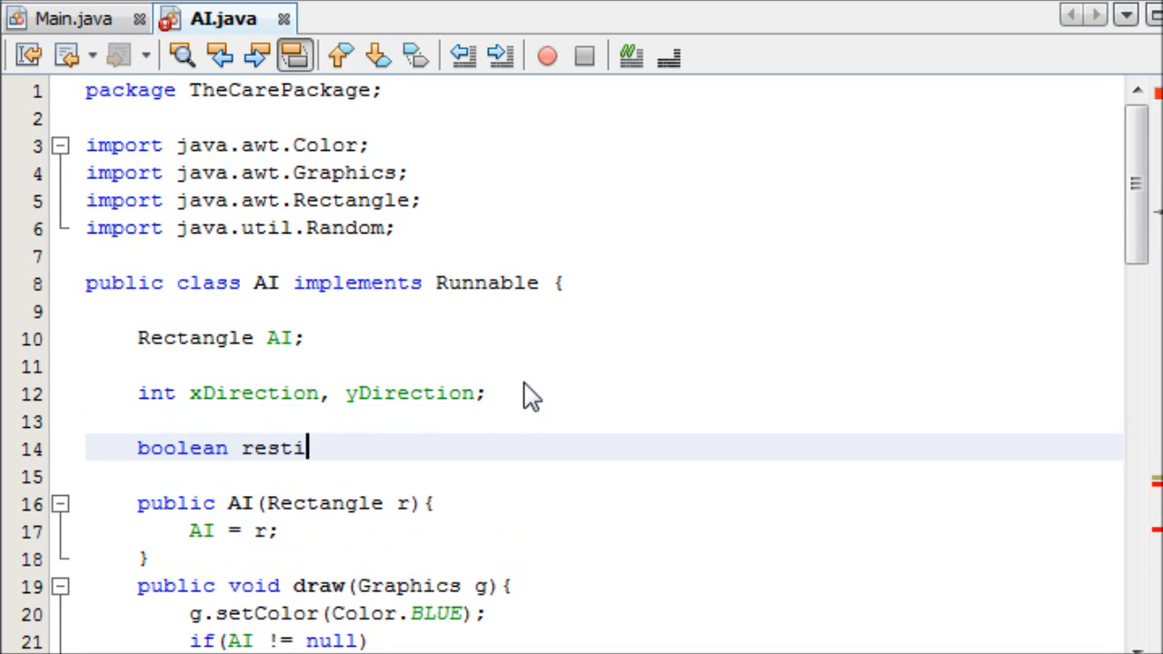
type("ng =;")
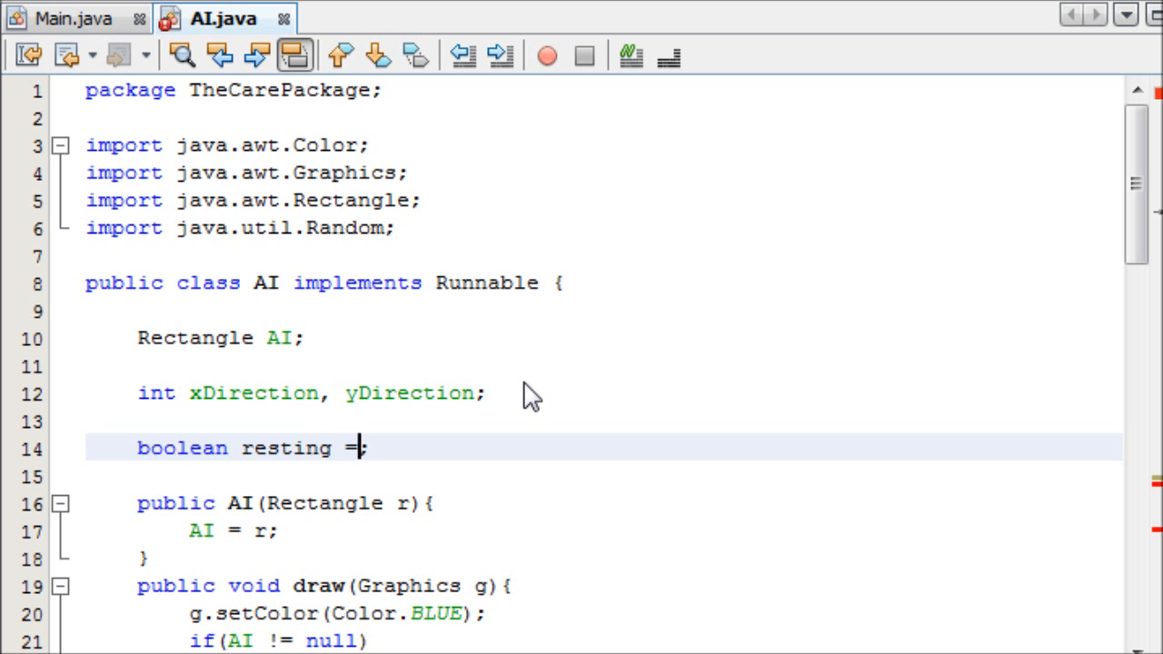
type("false")
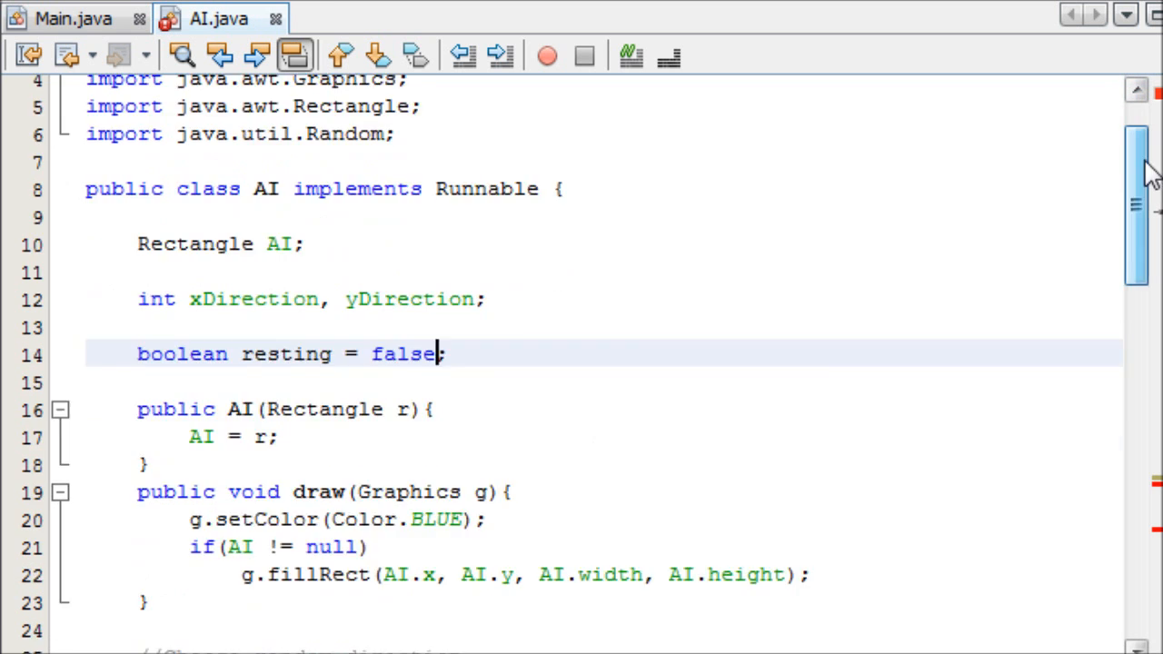
Set the run loop's if condition to !resting.
scroll("down", 3)
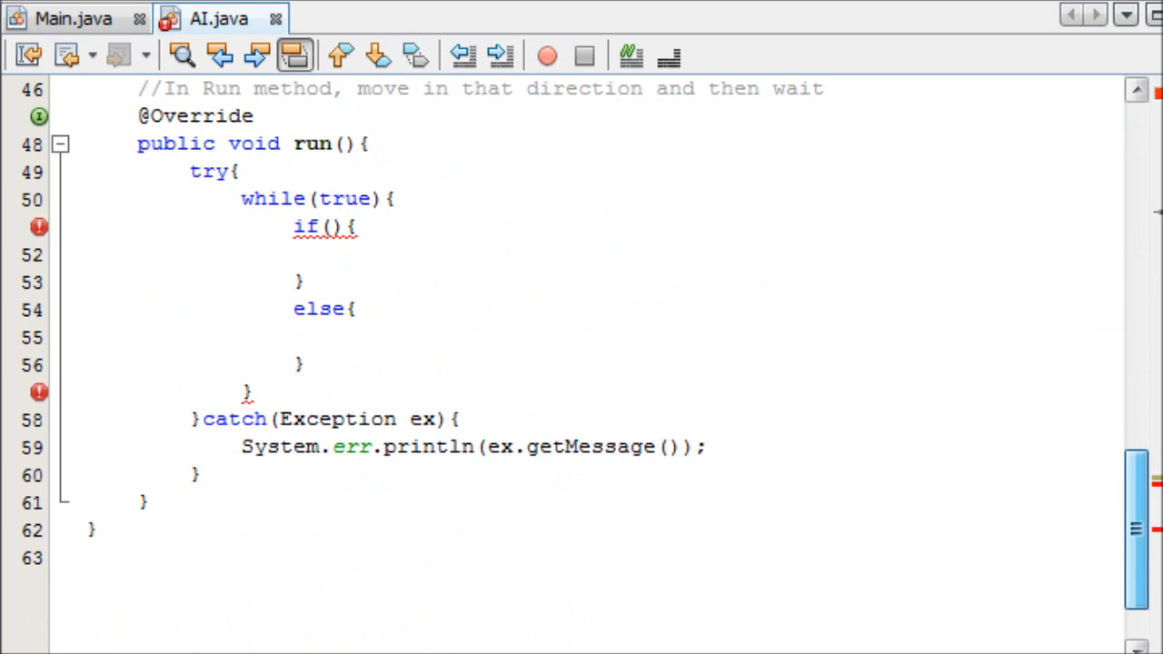
left_click(329, 226)
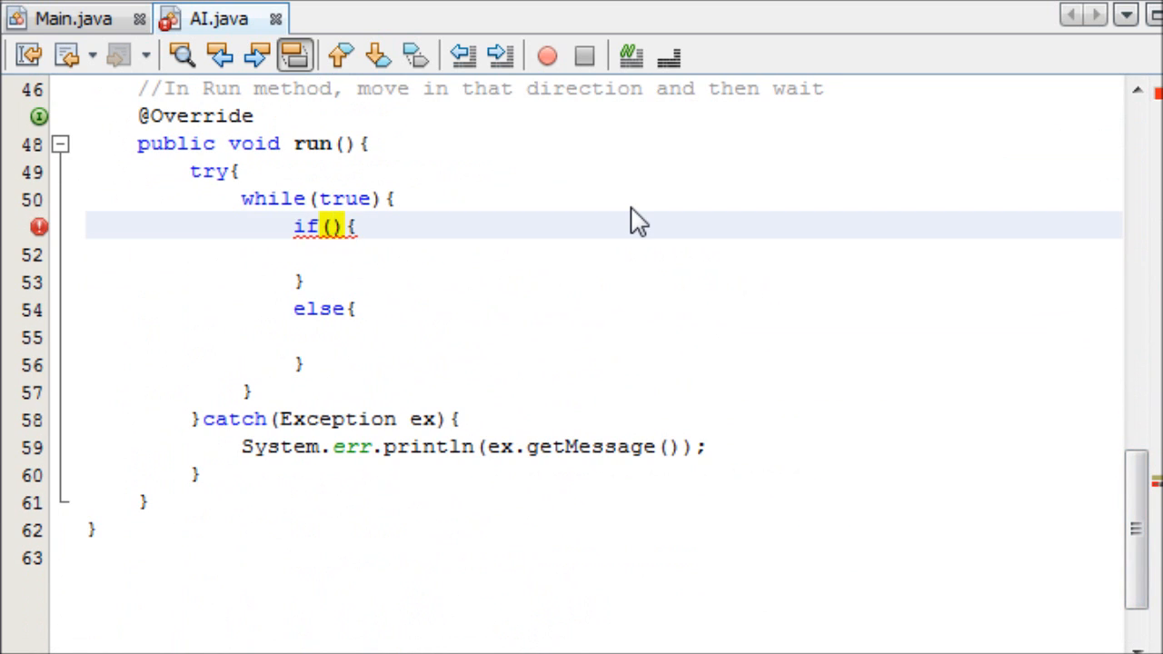
type("!resting")
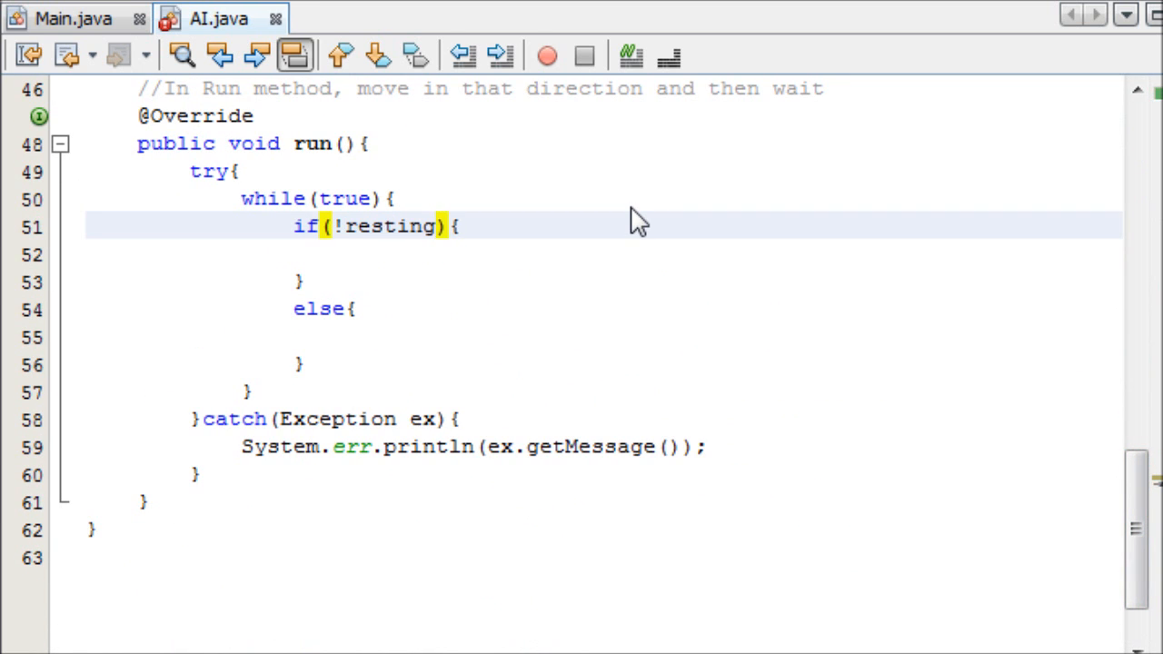
left_click(346, 254)
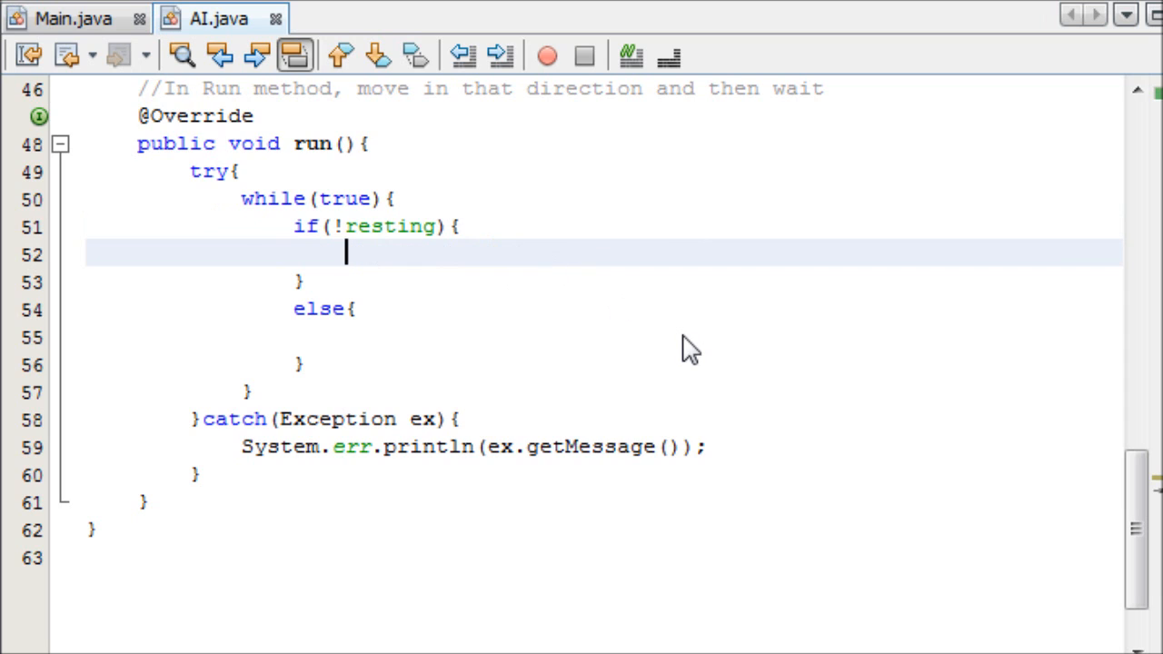
mouse_move(800, 386)
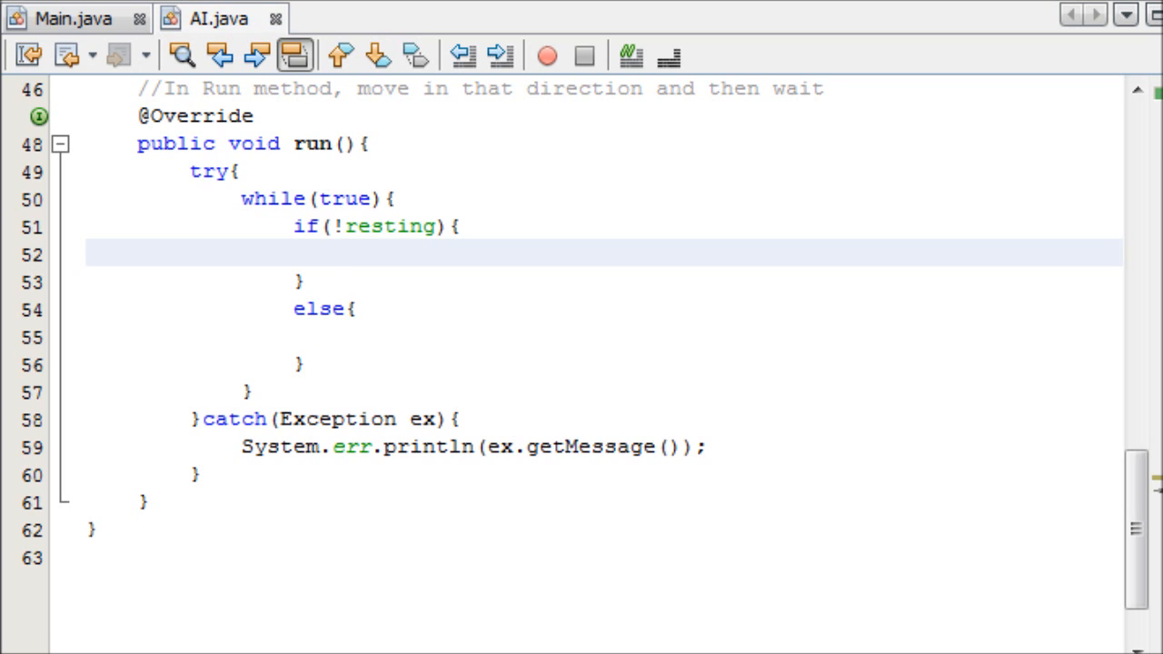
mouse_move(546, 302)
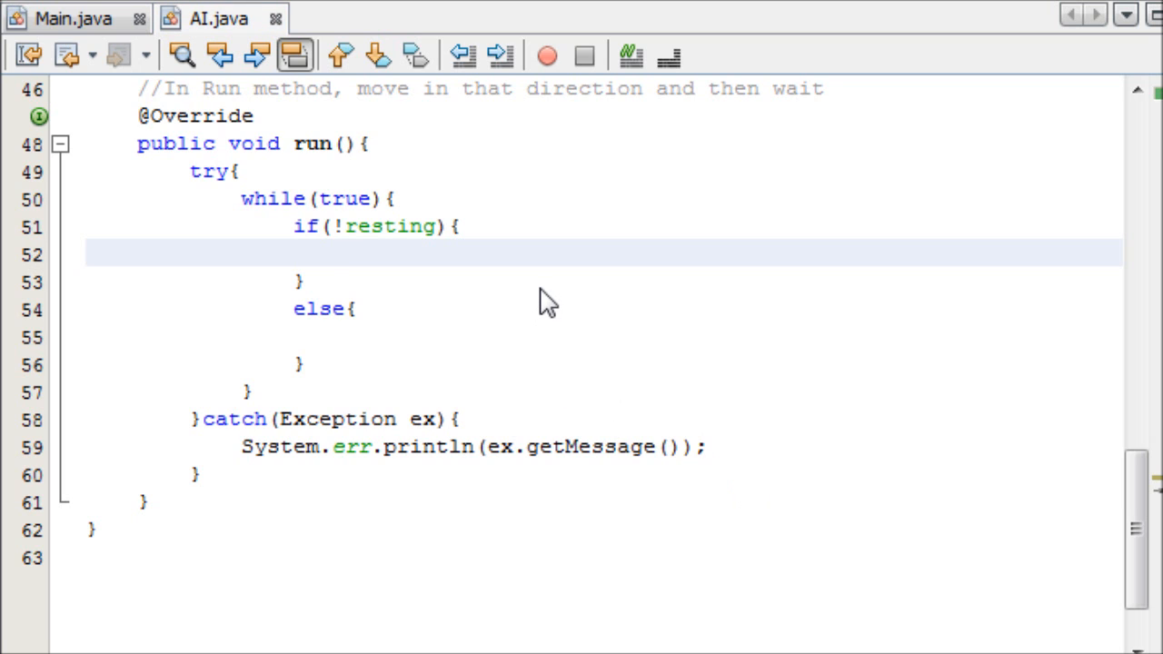
left_click(346, 255)
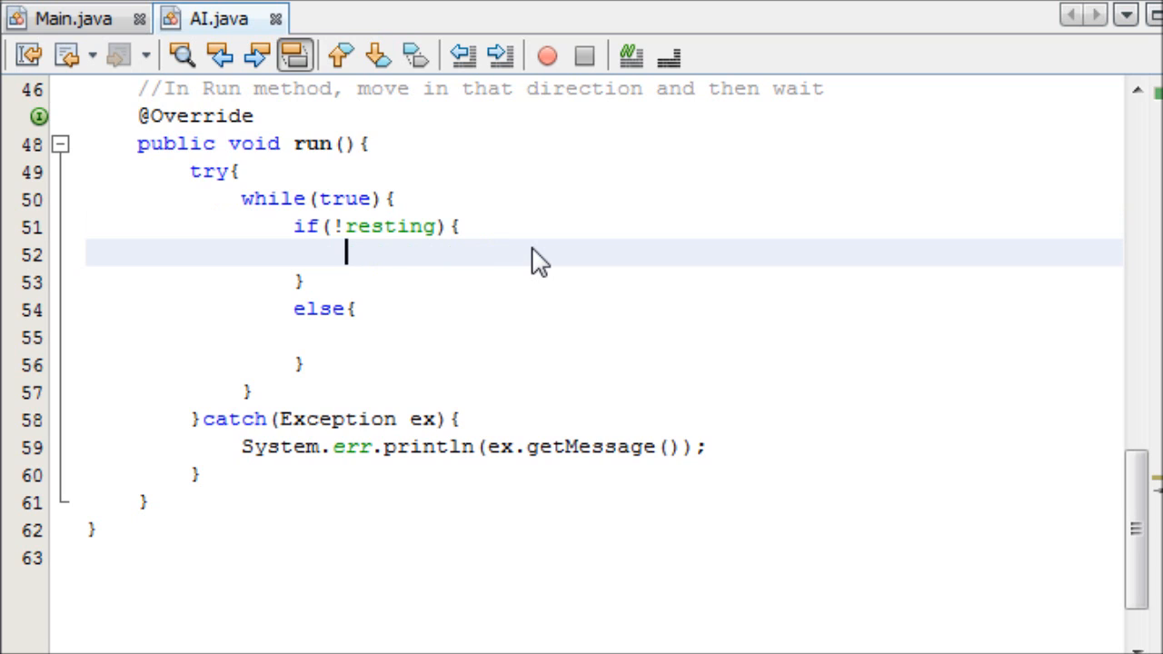
mouse_move(1141, 500)
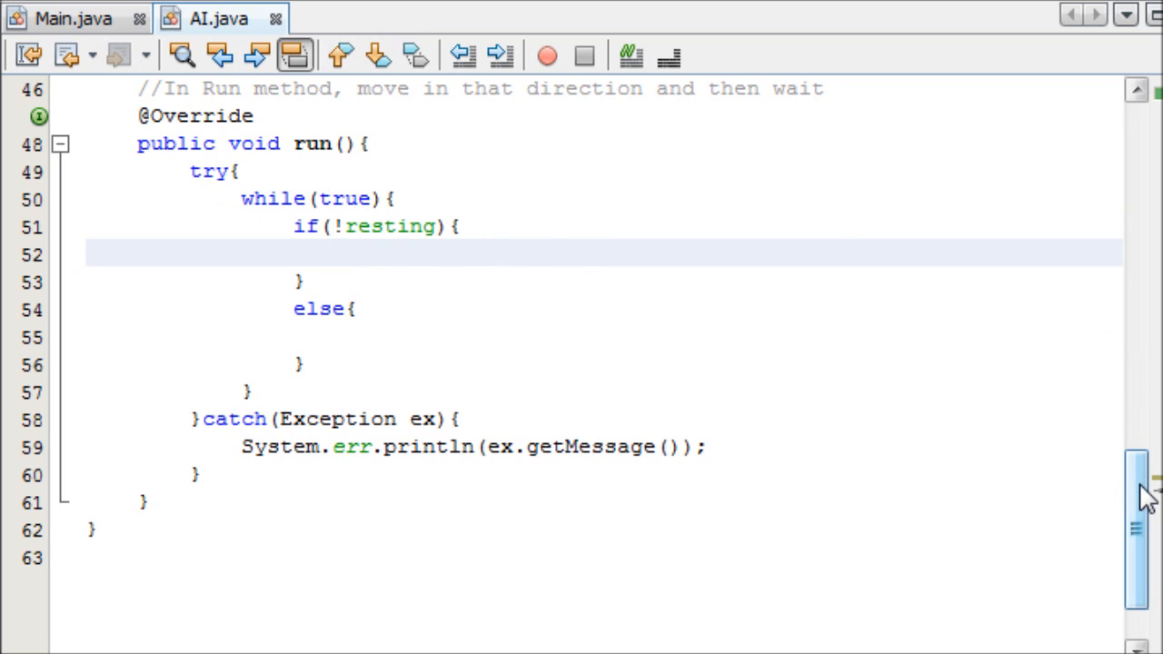
mouse_move(427, 257)
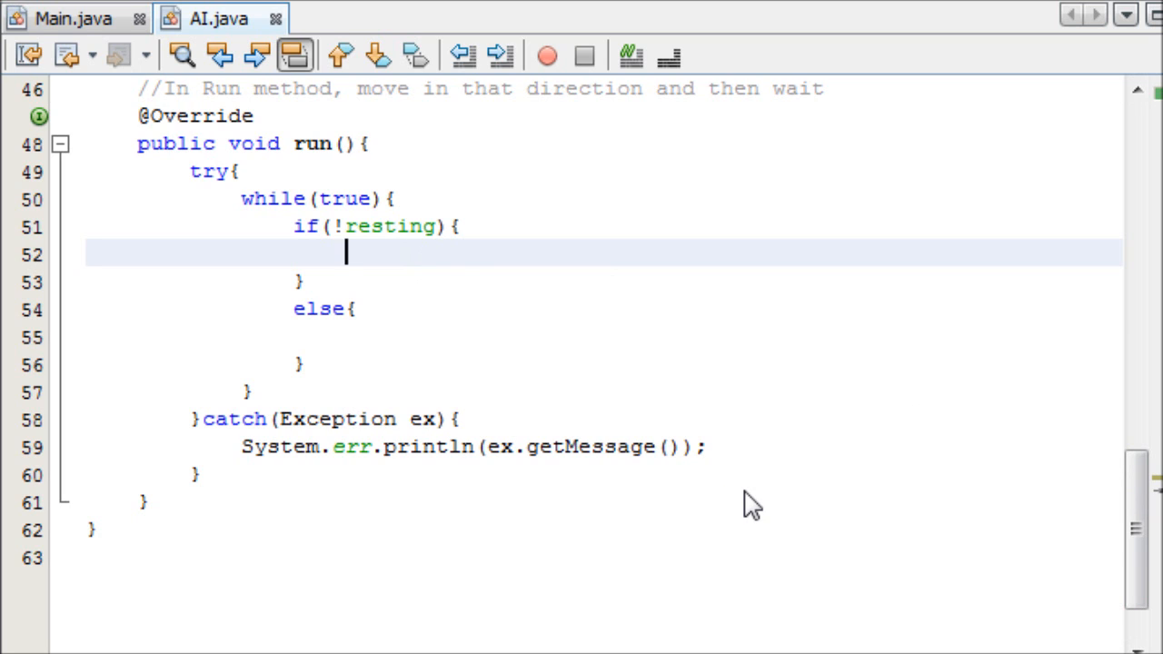
In the if block, call setXDirection(chooseRandomDirection()) and setYDirection(chooseRandomDirection()).
type("setY")
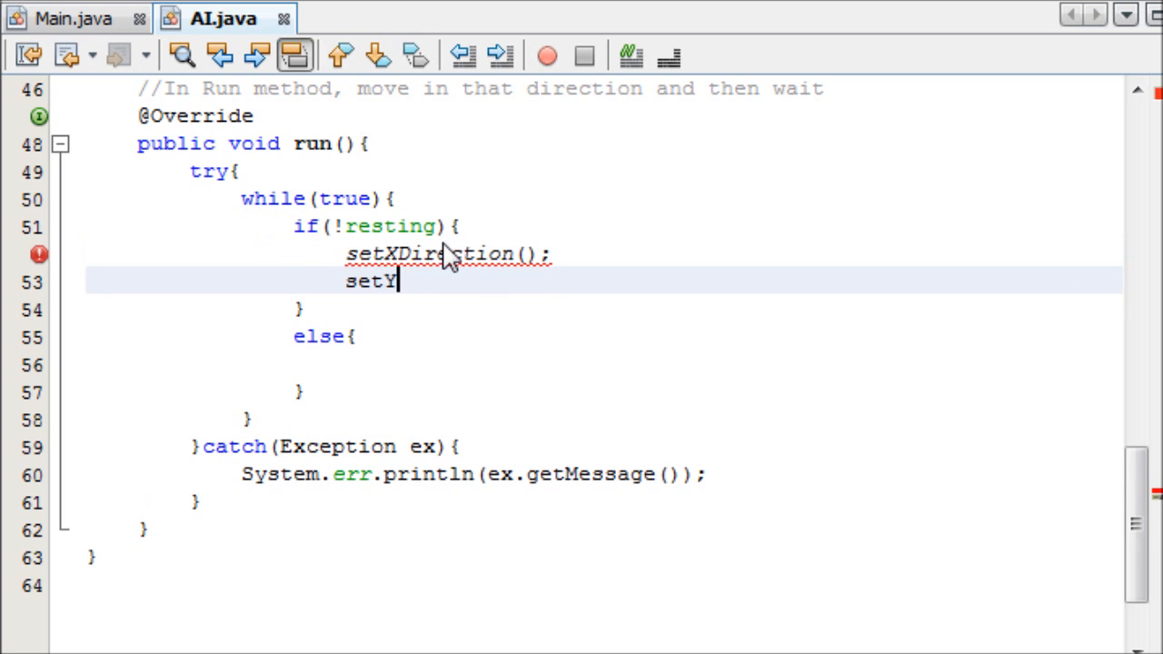
type("Direction();")
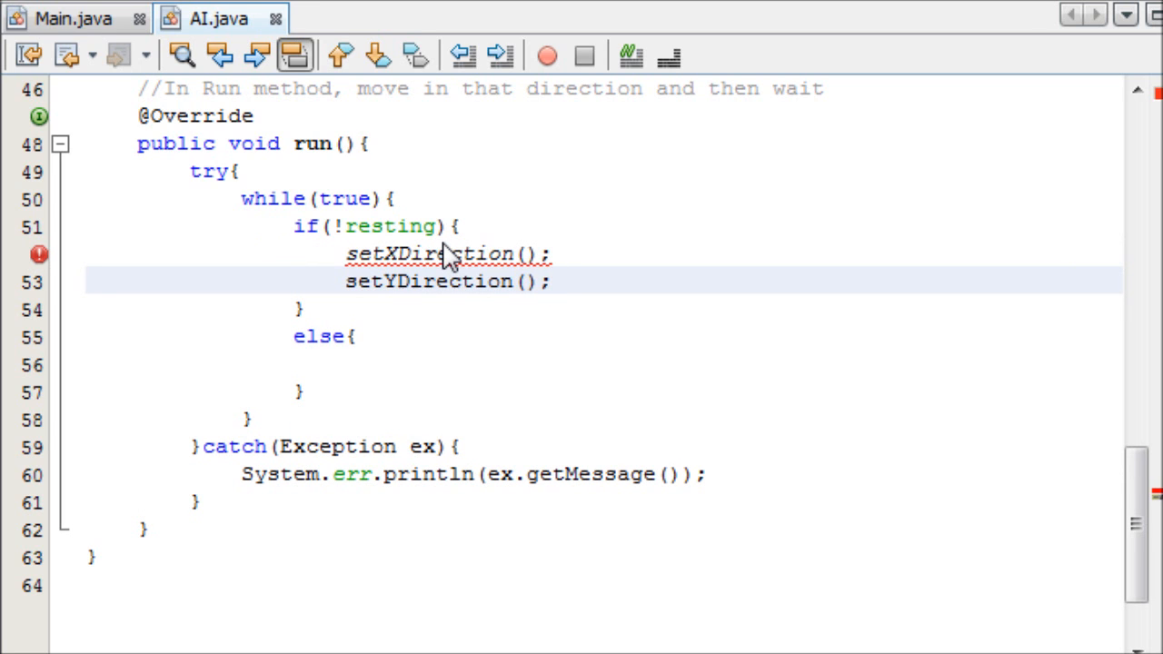
left_click(446, 253)
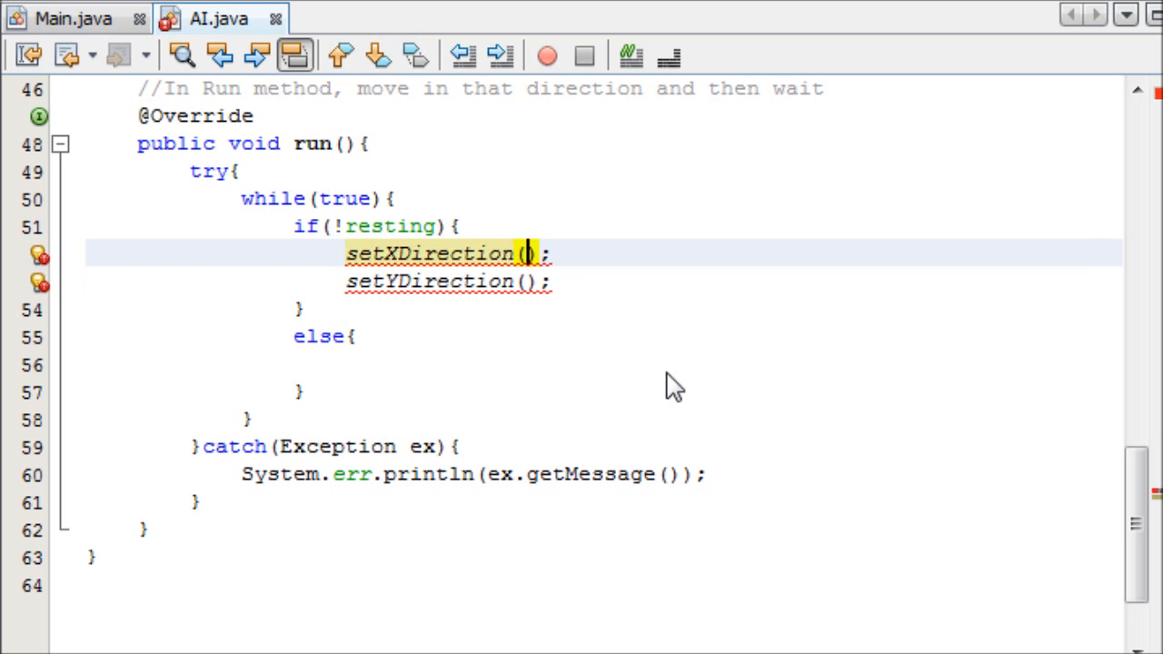
type("chooseRandom")
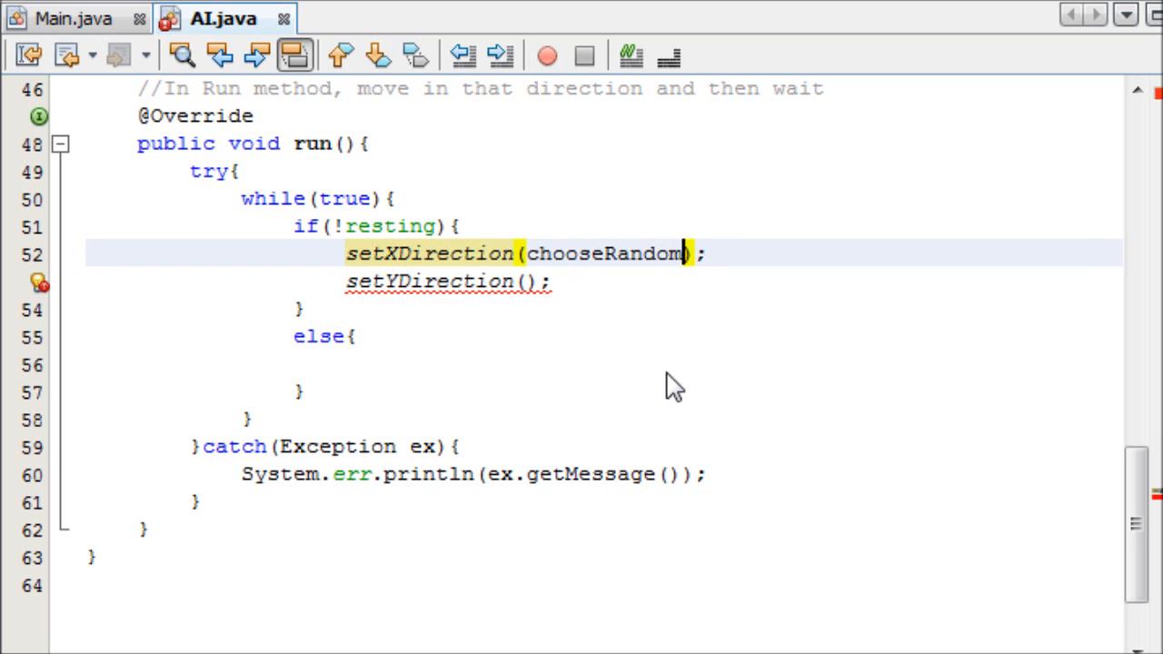
type("Direction()")
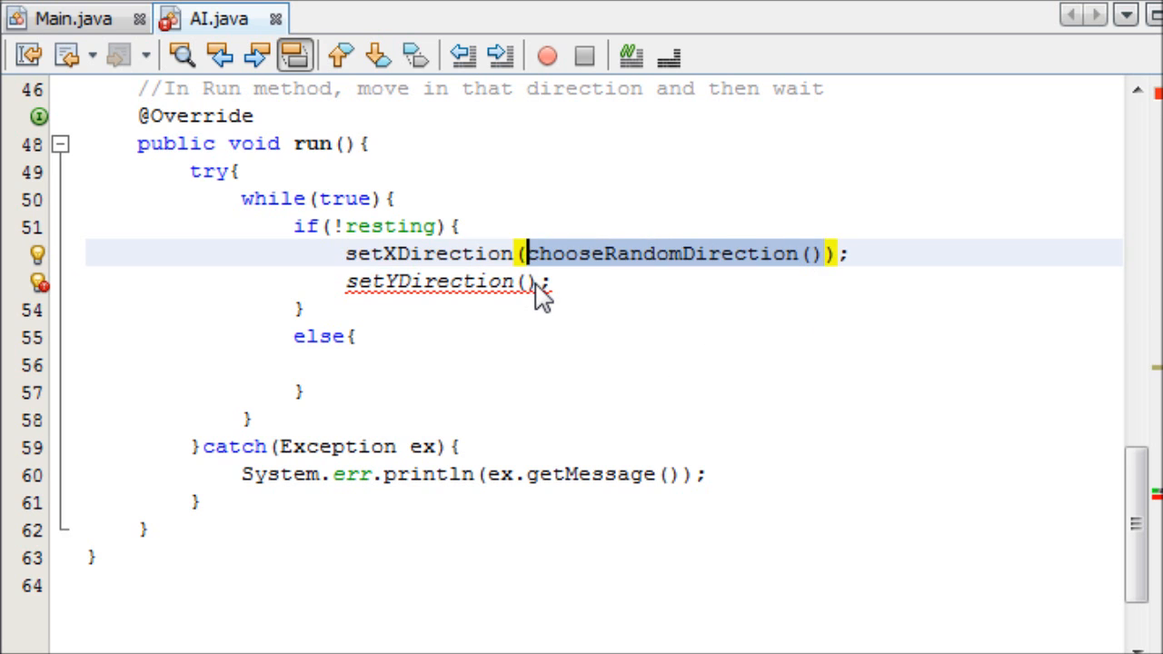
type("chooseRandomDirection()")
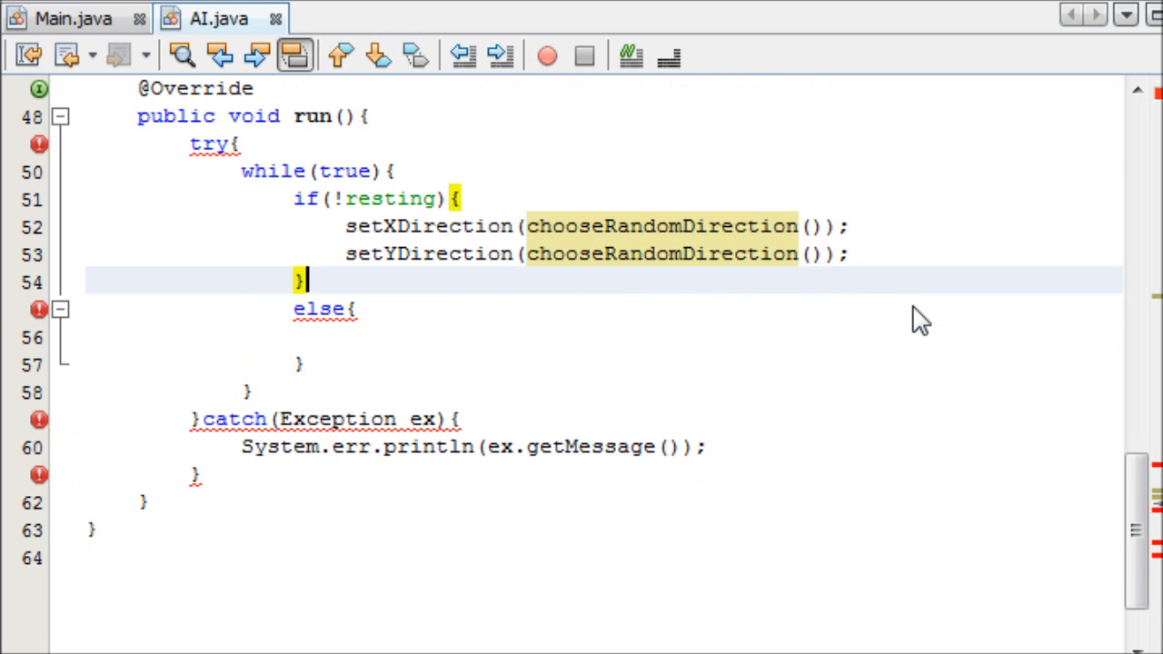
Declare a boolean shouldSetRandDir field below resting, then scroll back to run().
scroll("up", 3)
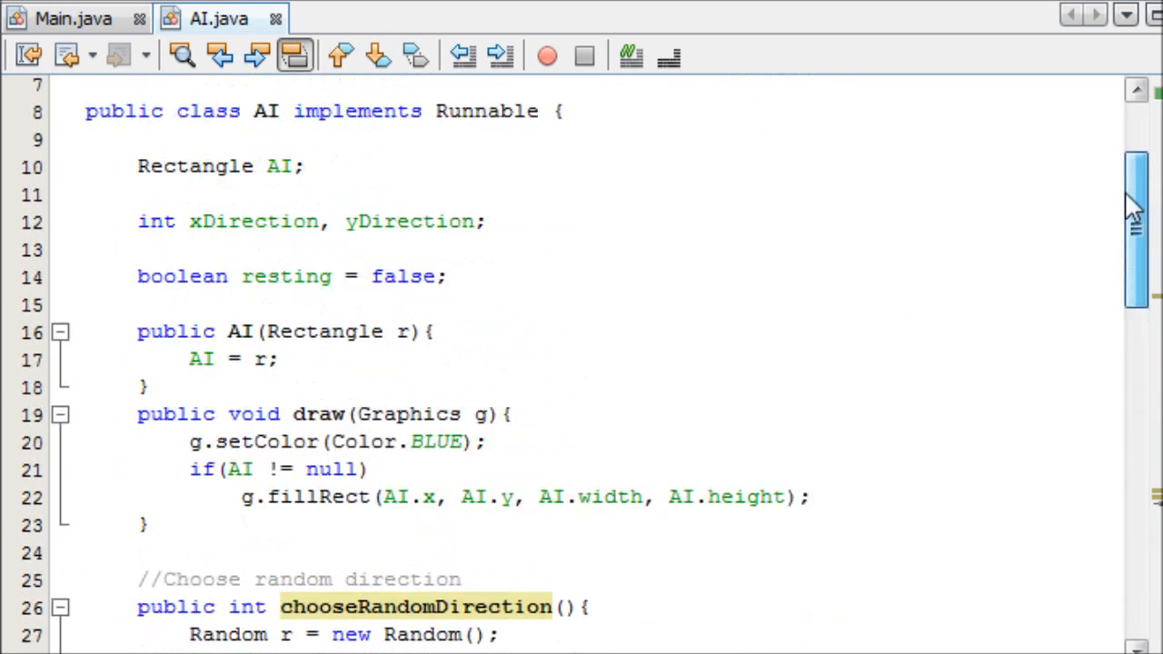
scroll("up", 3)
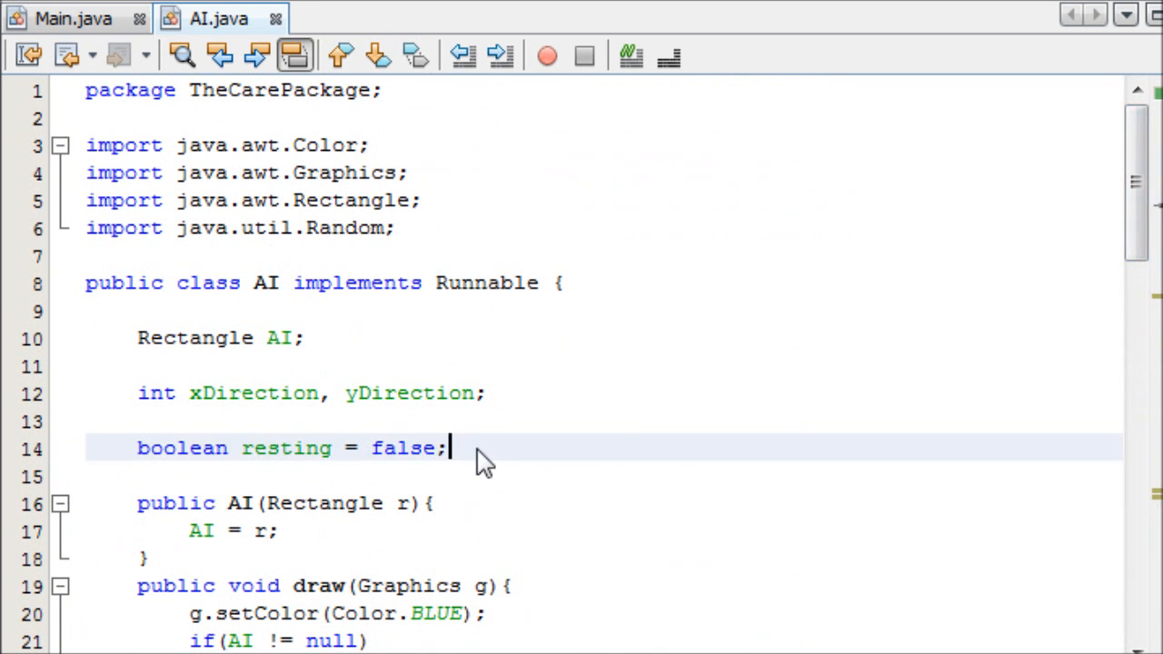
type("boolean")
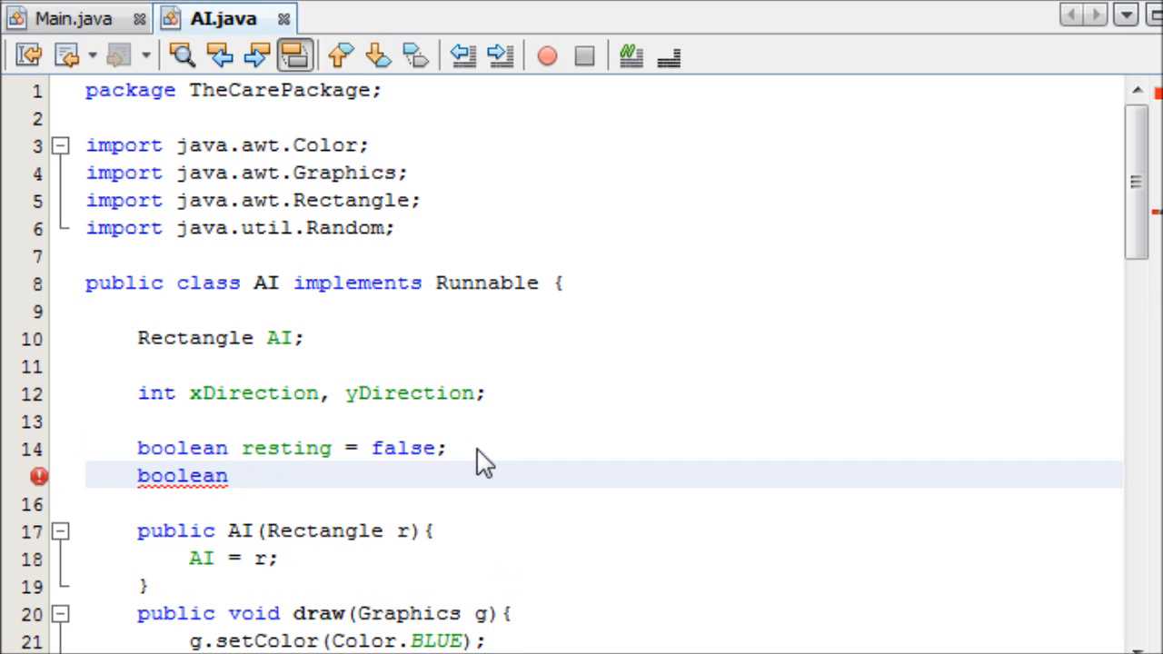
type("should")
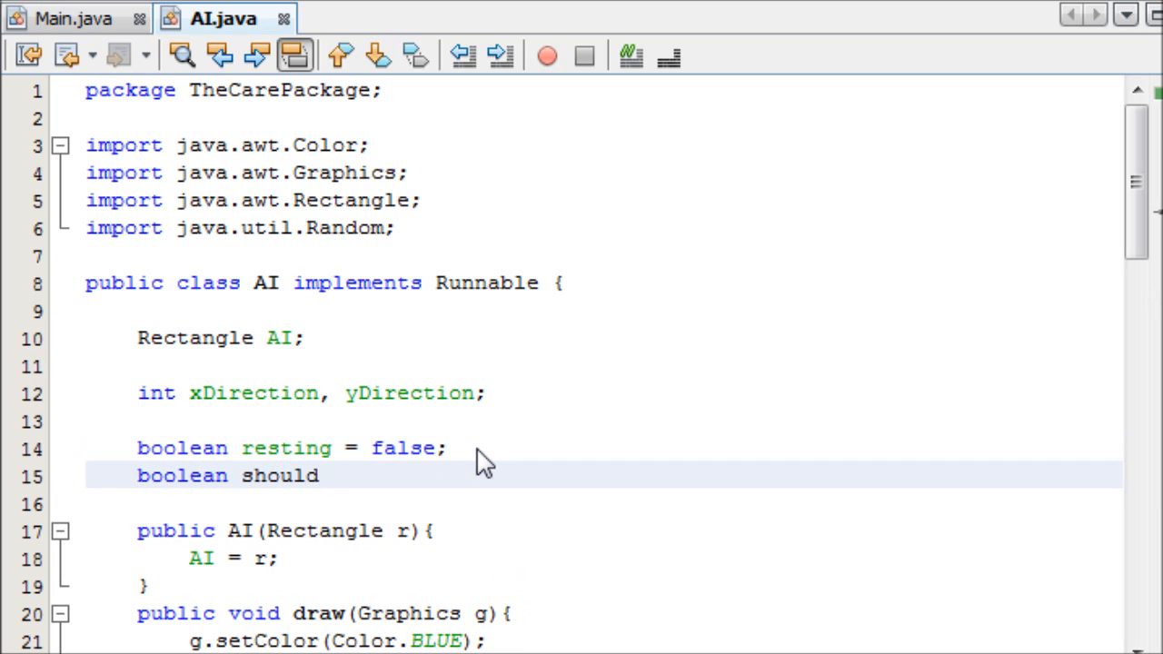
type("SetRandDir = ture")
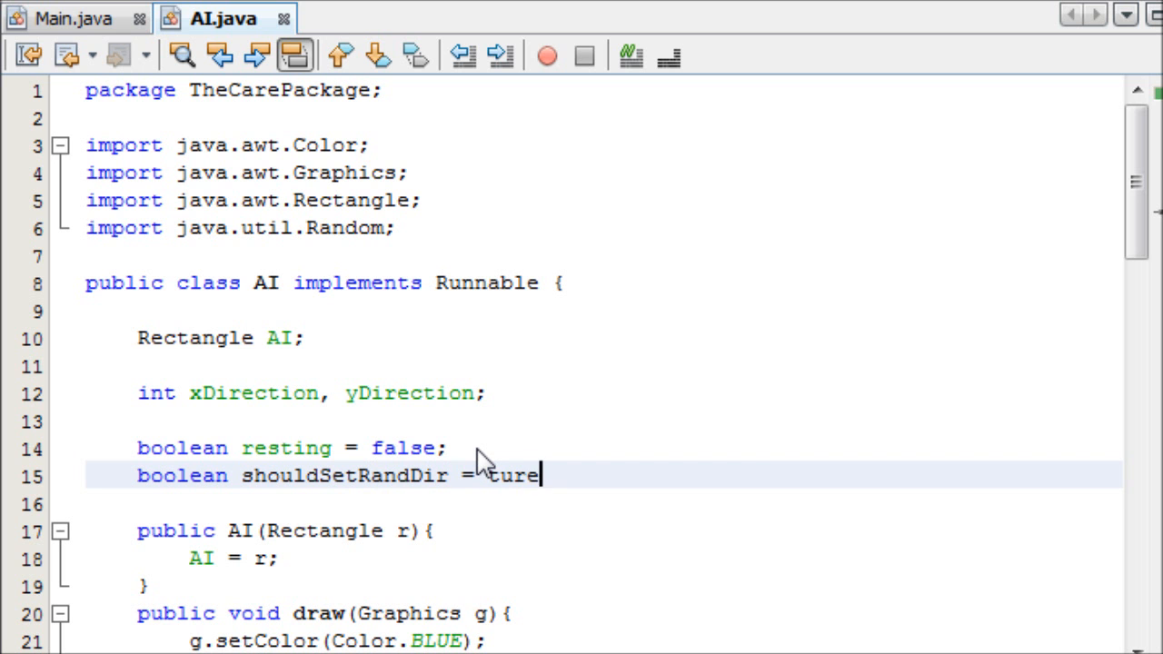
scroll("down", 3)
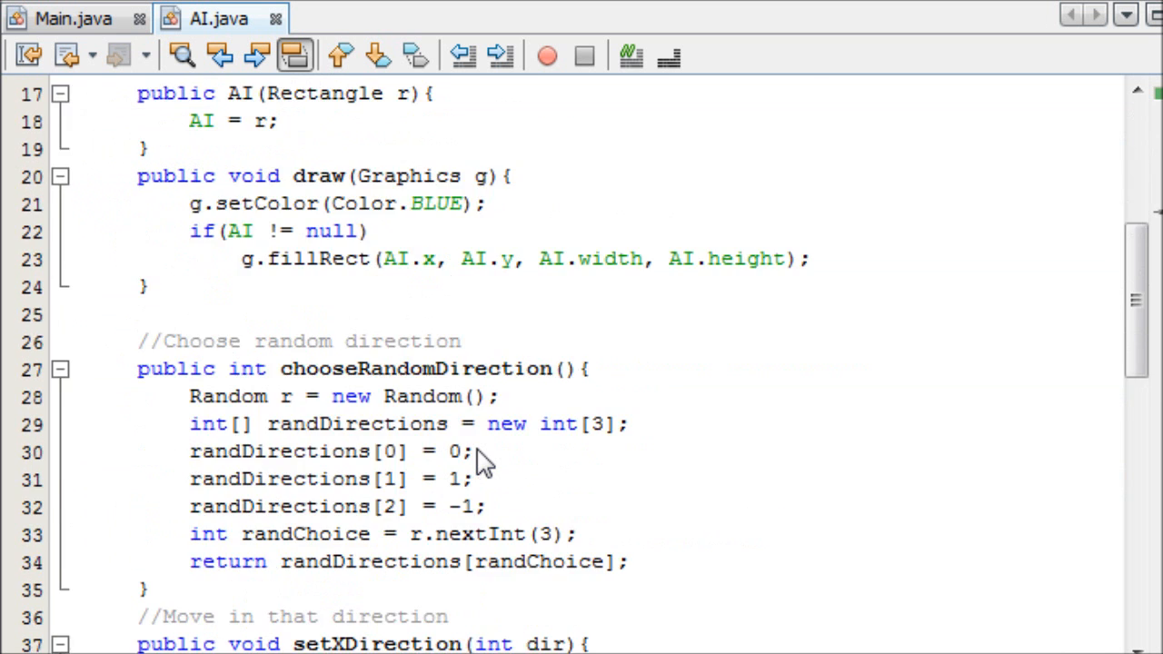
scroll("down", 3)
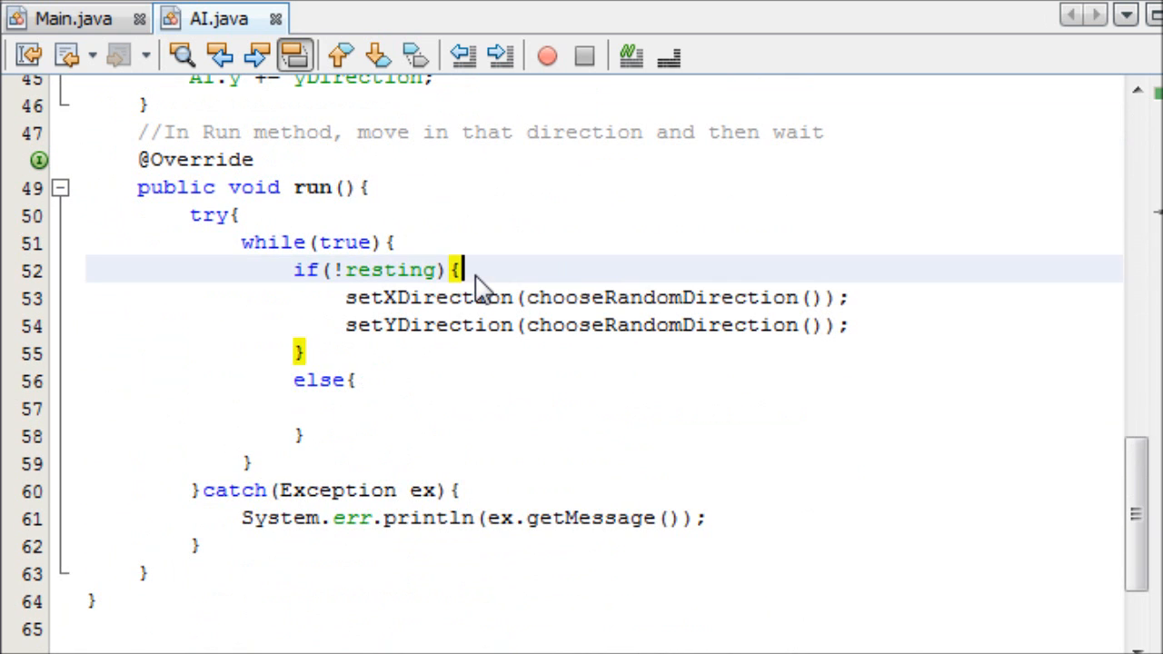
Wrap the two direction calls in if(shouldSetRandDir), leaving a blank line after it.
type("if(shouldSetRandDir")
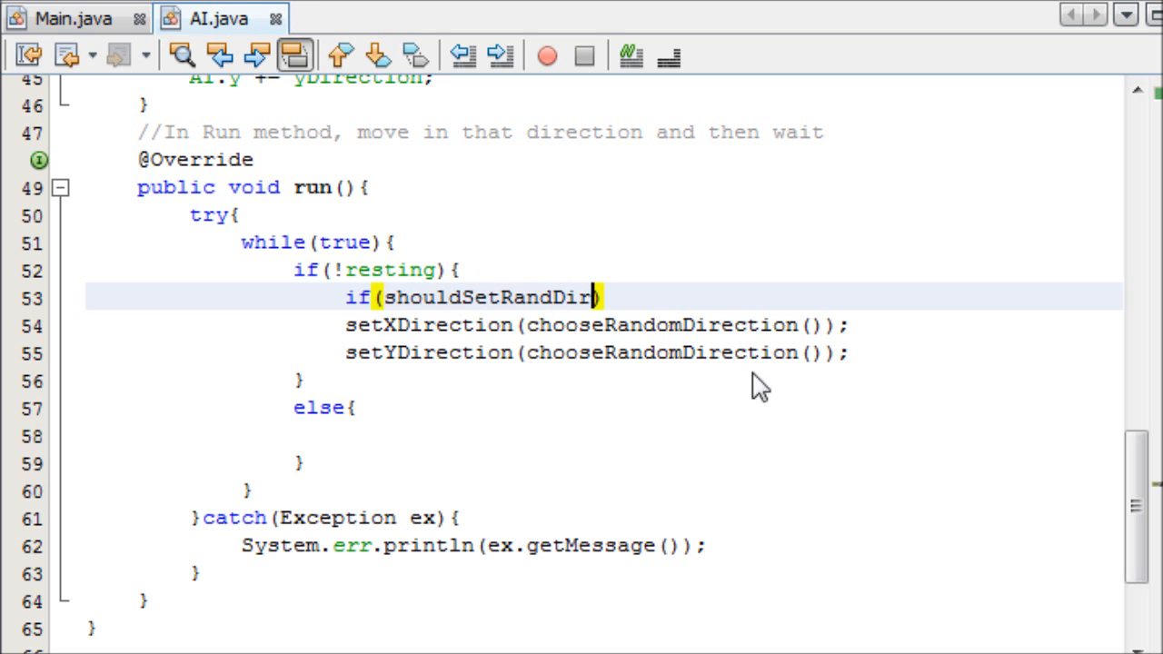
type("{")
type("}")
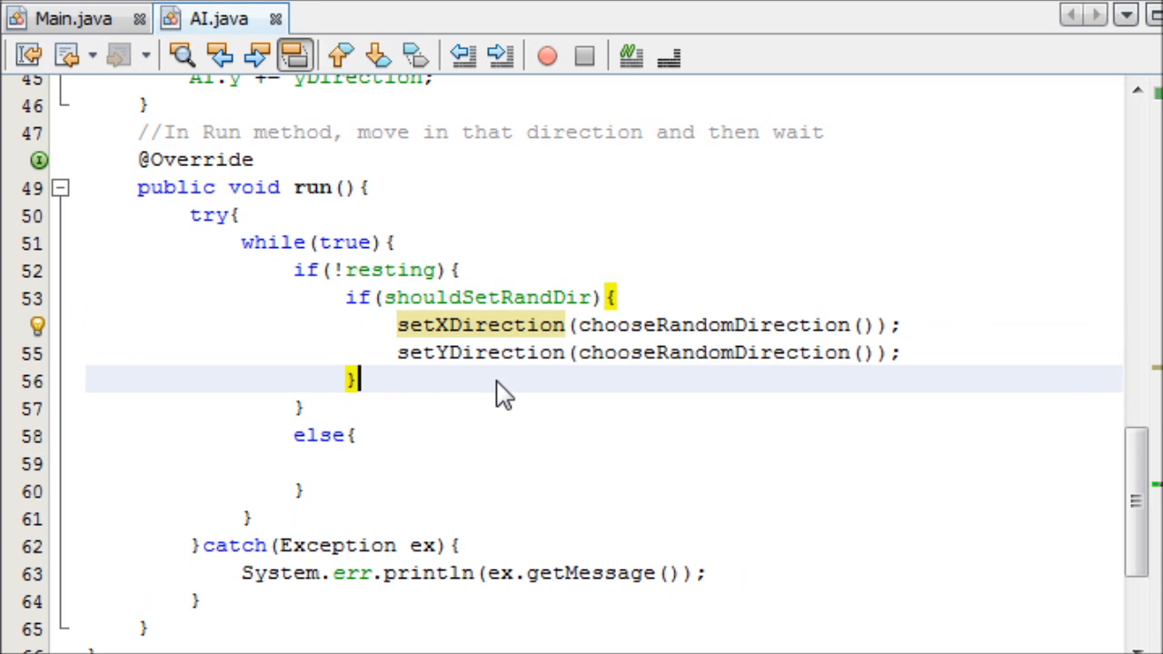
type("else")
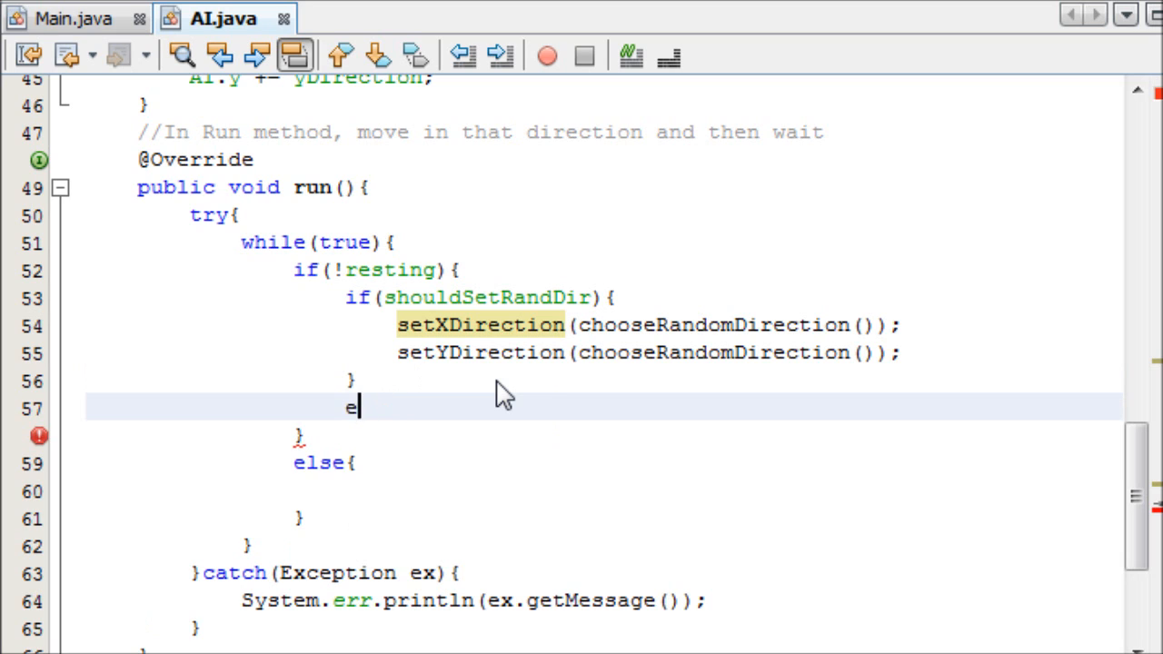
key("BackSpace")
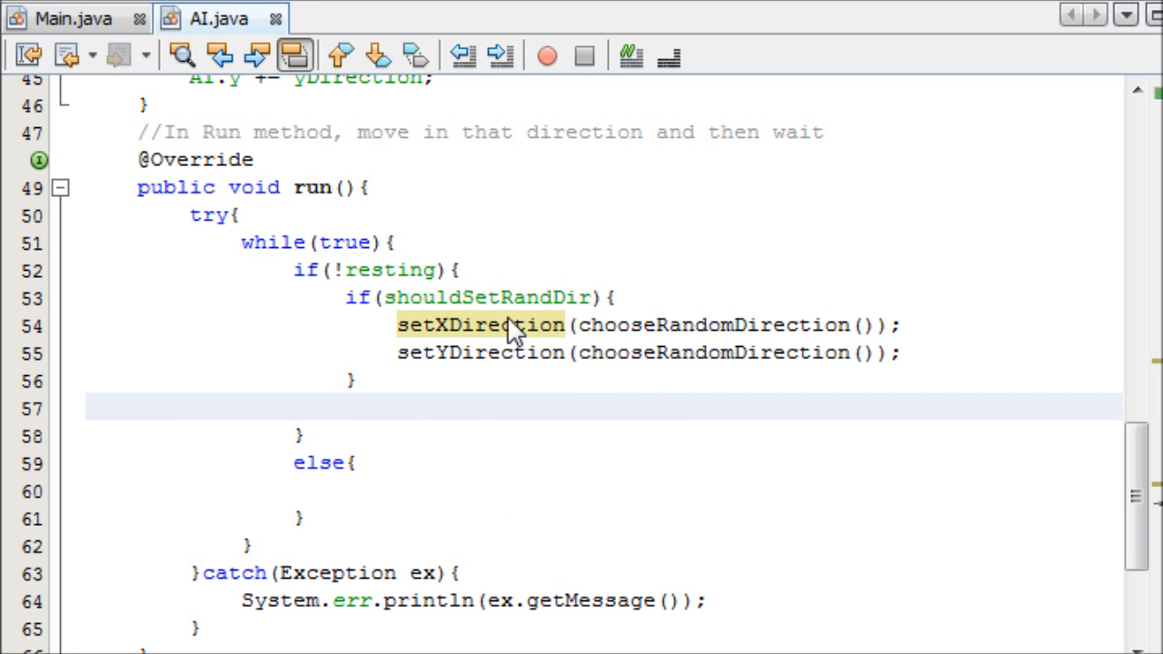
mouse_move(520, 377)
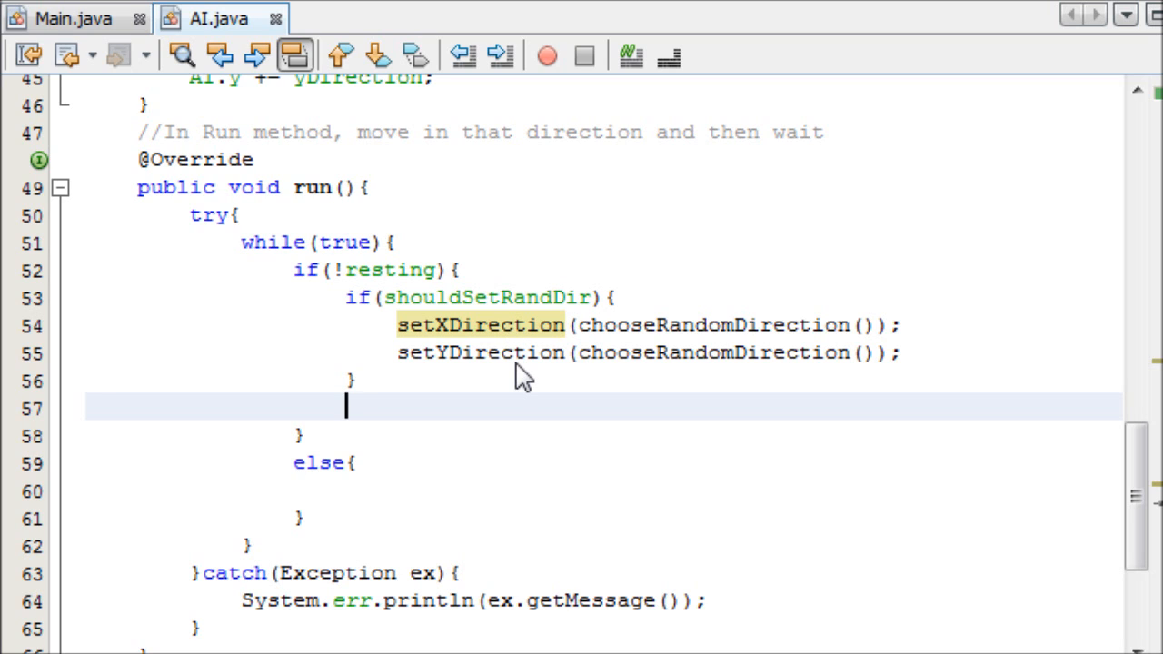
mouse_move(413, 381)
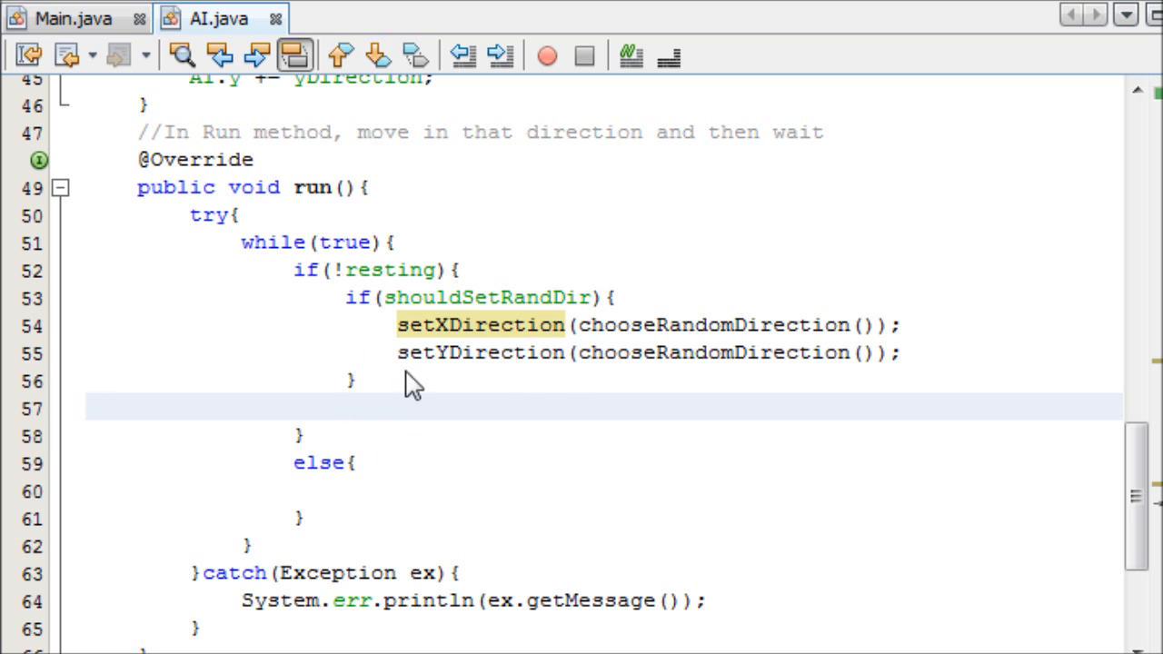
mouse_move(359, 403)
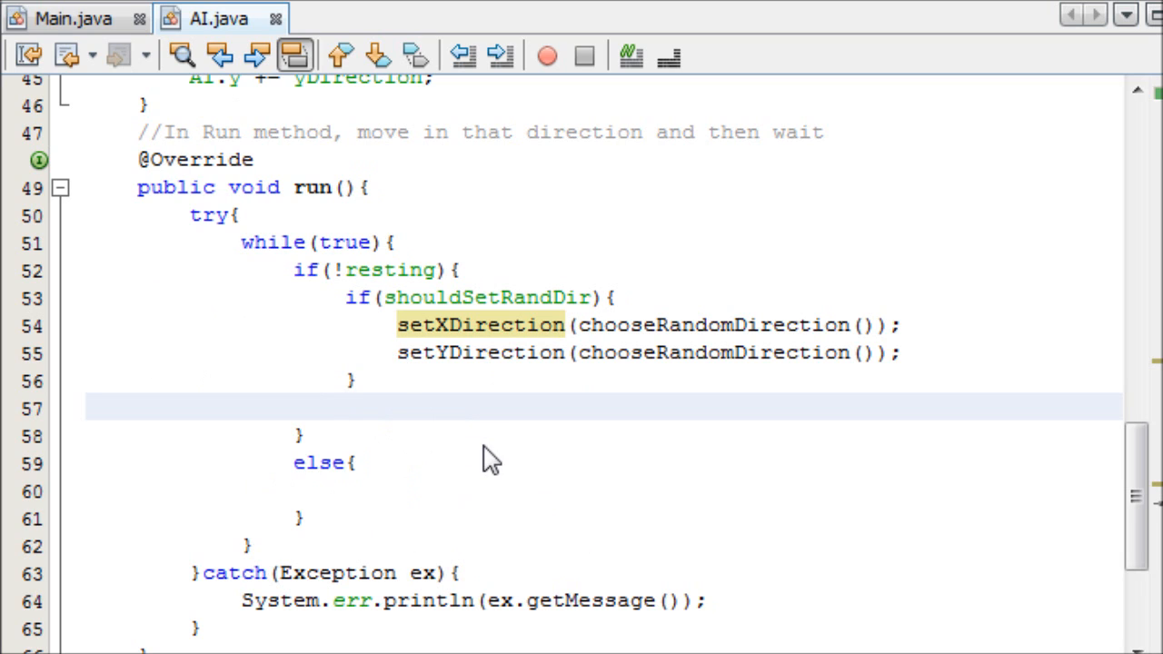
mouse_move(555, 471)
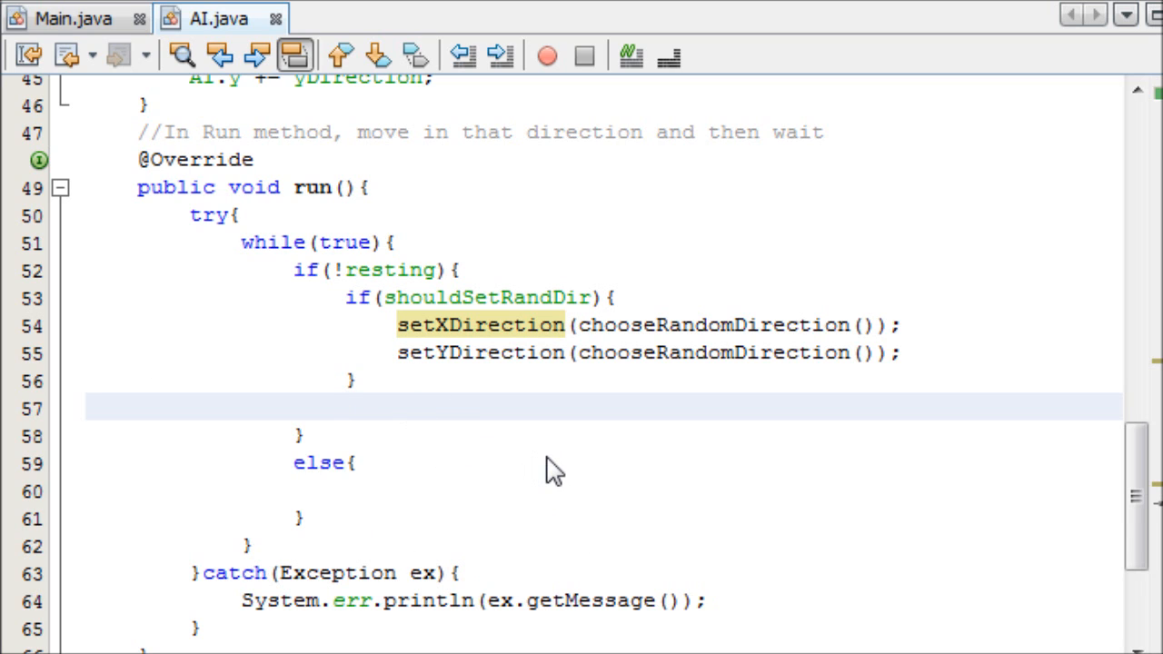
Below the direction check, add long start = System.currentTimeMillis();.
left_click(345, 407)
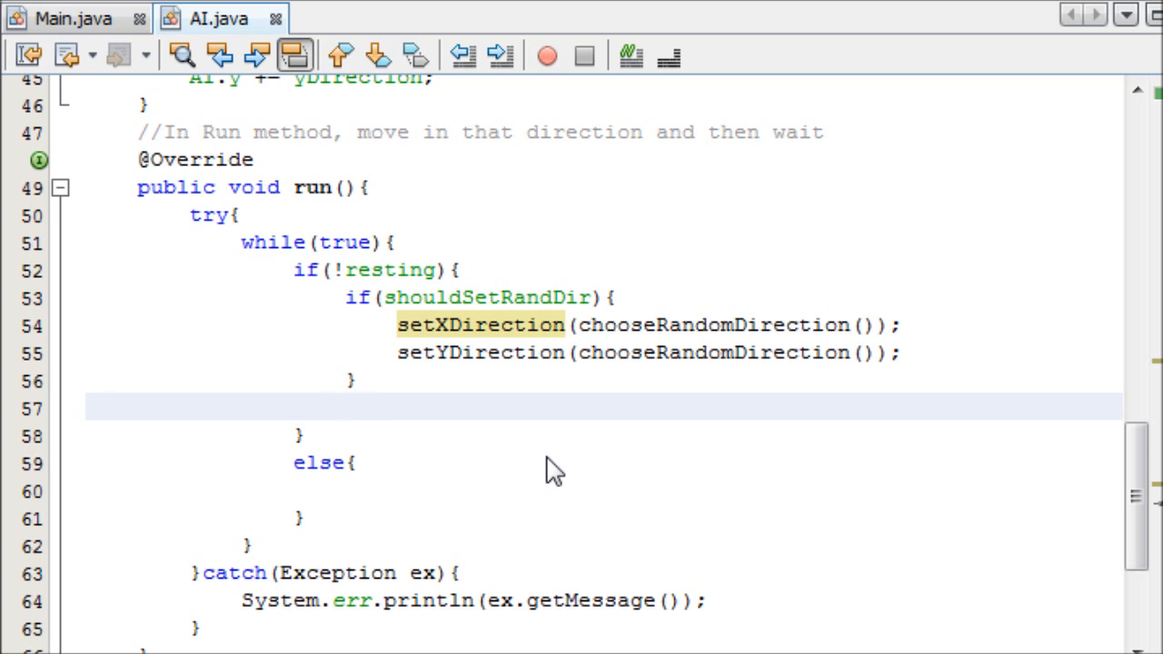
left_click(345, 407)
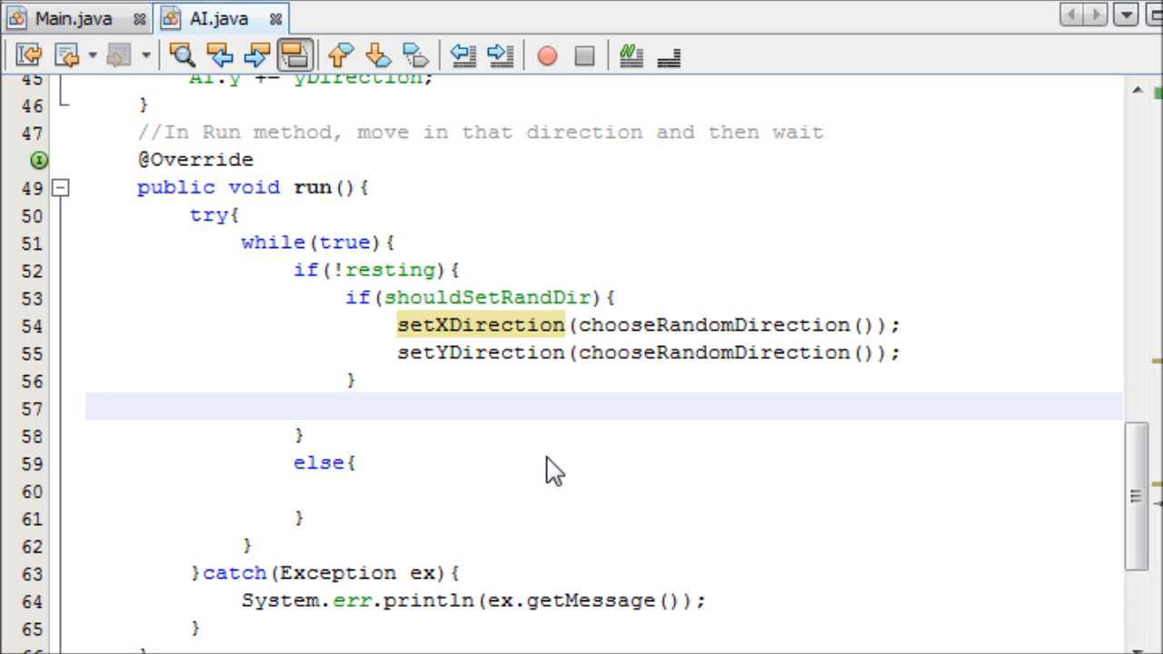
type("long")
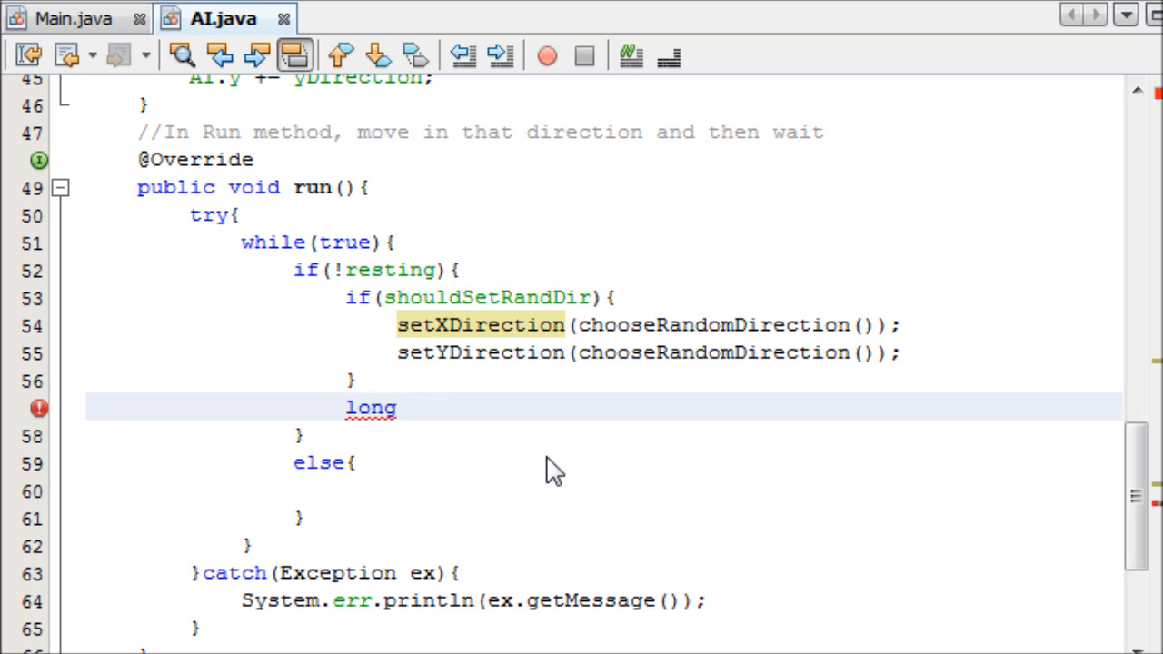
left_click(409, 408)
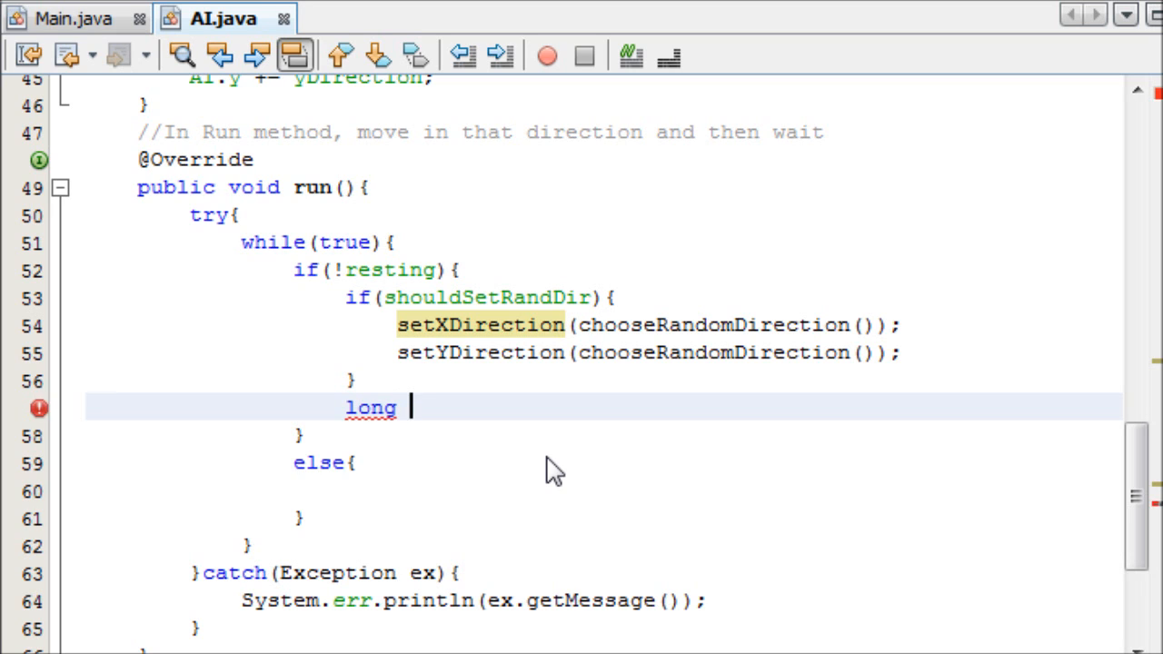
type("start = S")
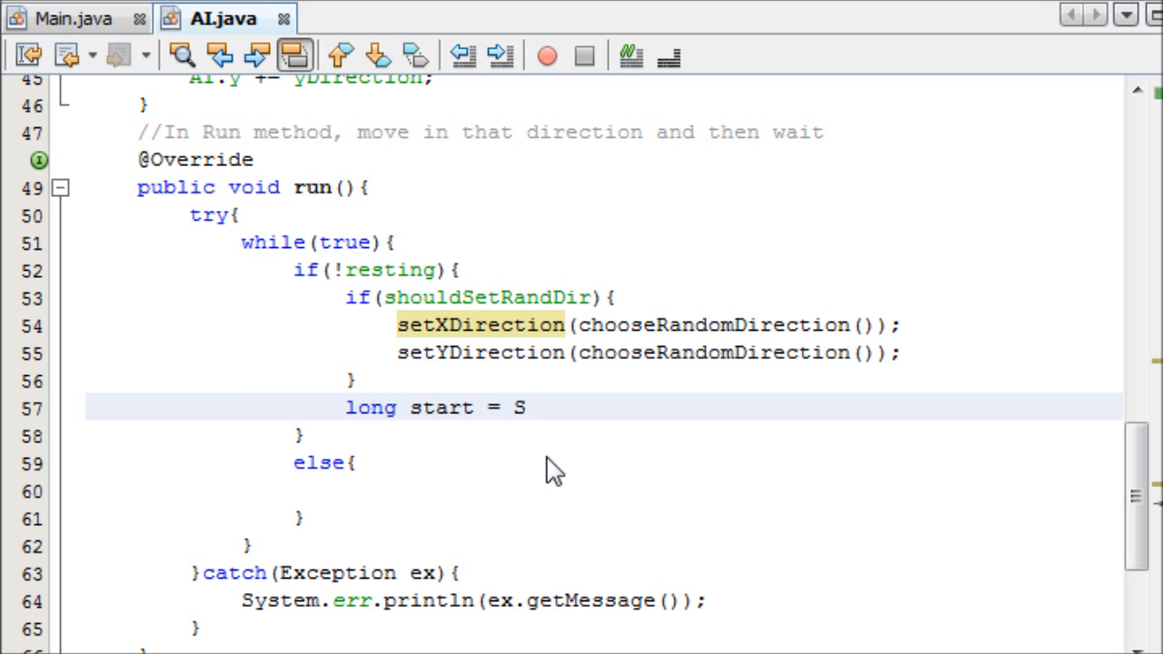
type("ysy")
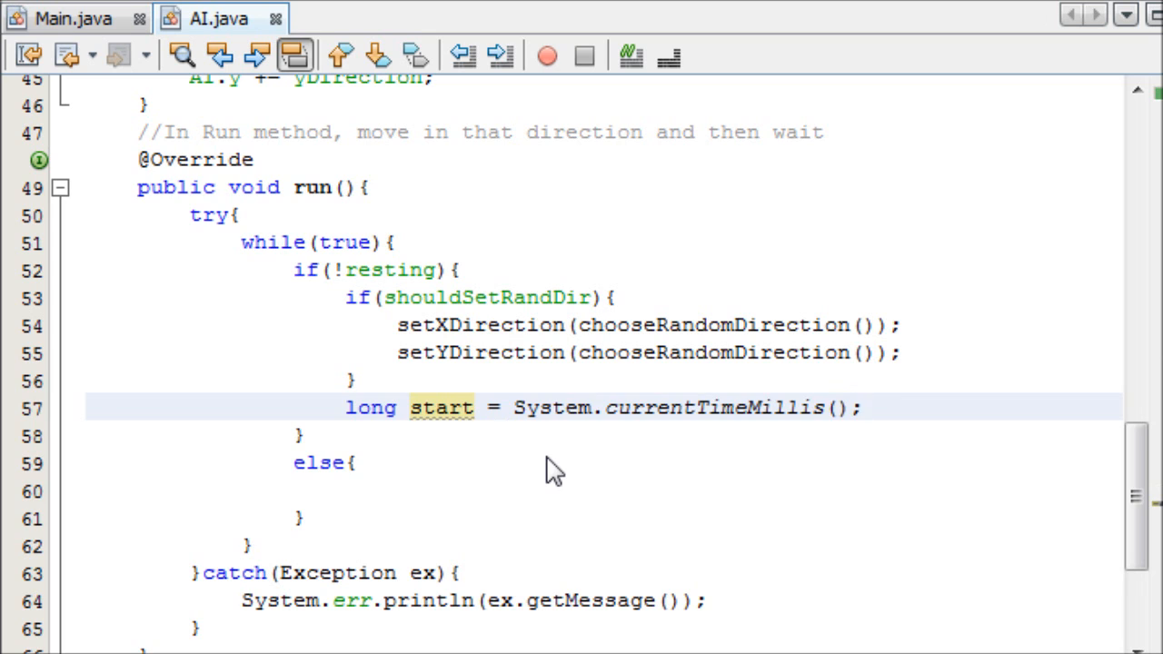
Add long end = start + 1*1000; on the next line.
type("long end")
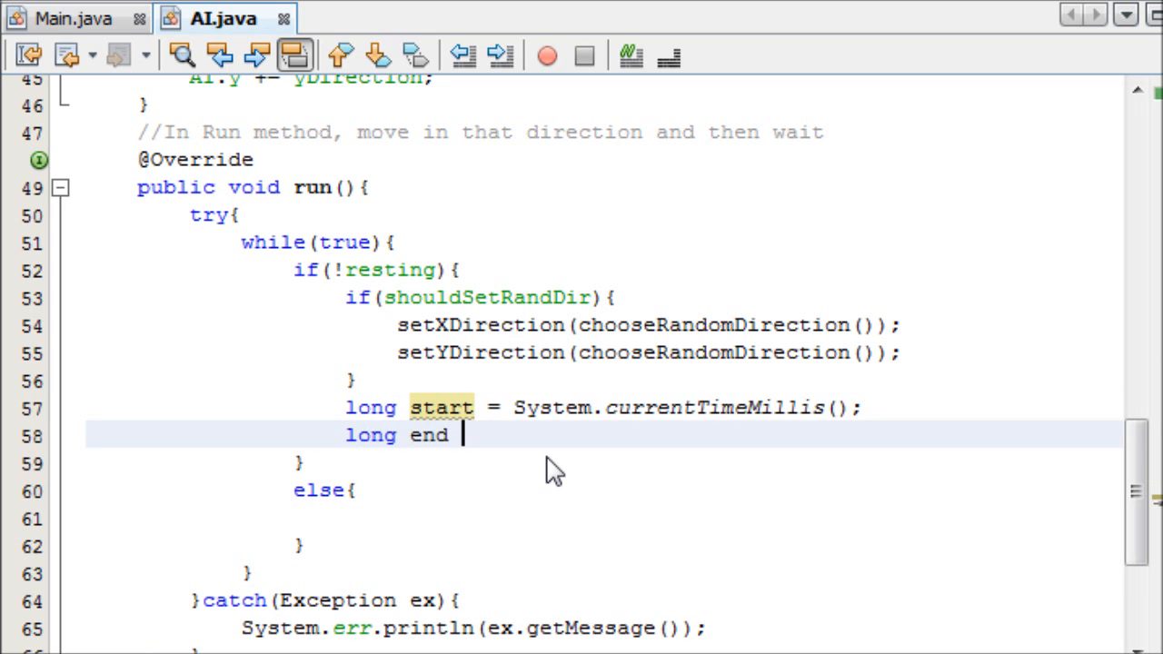
type("= start")
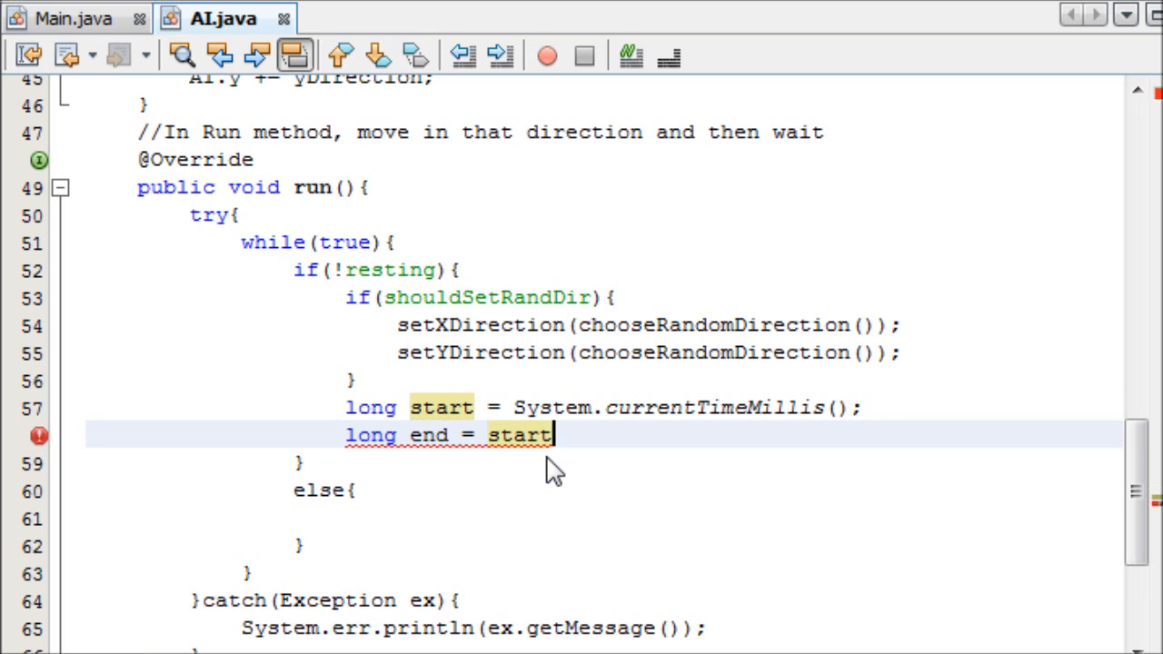
type("+")
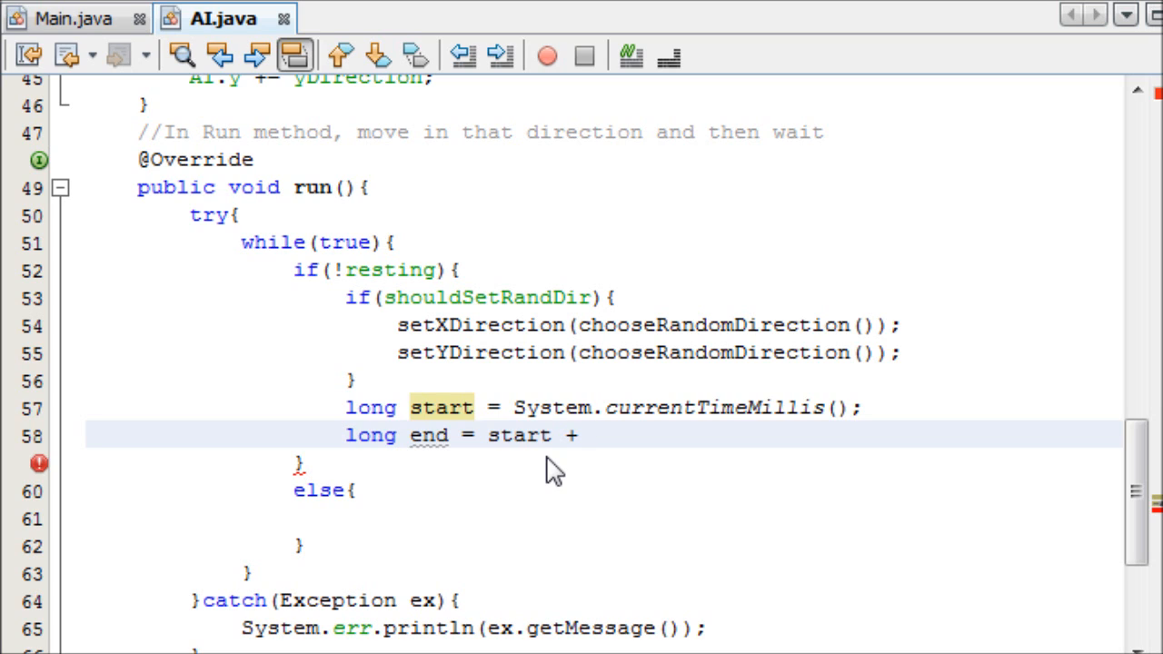
left_click(590, 434)
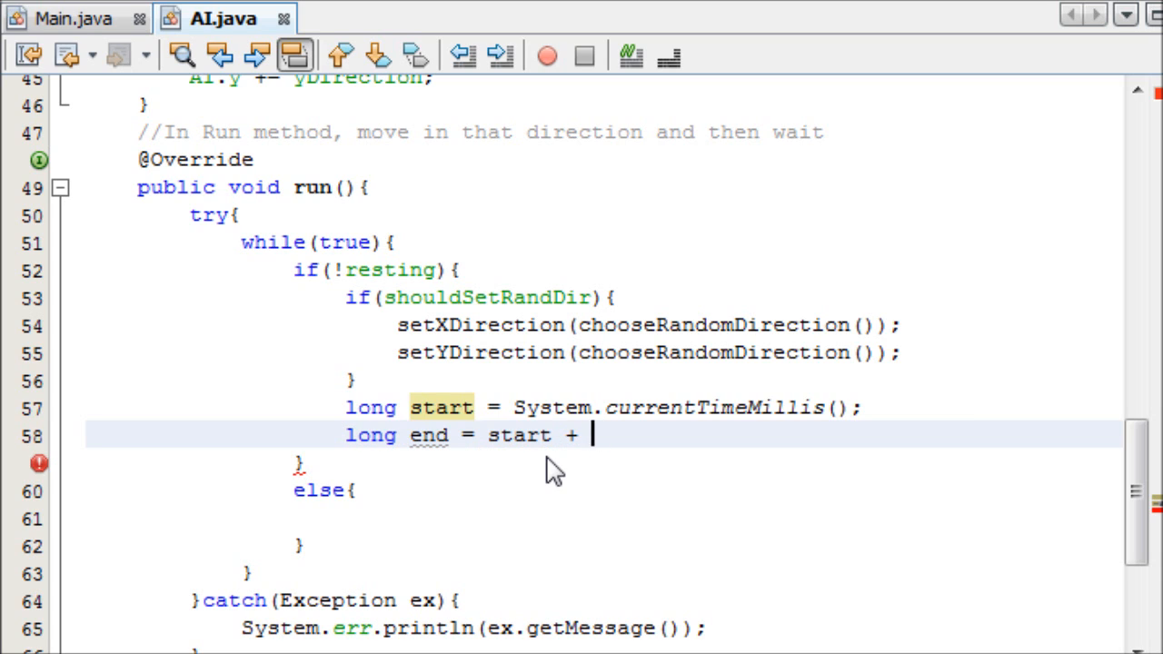
type("1*1000")
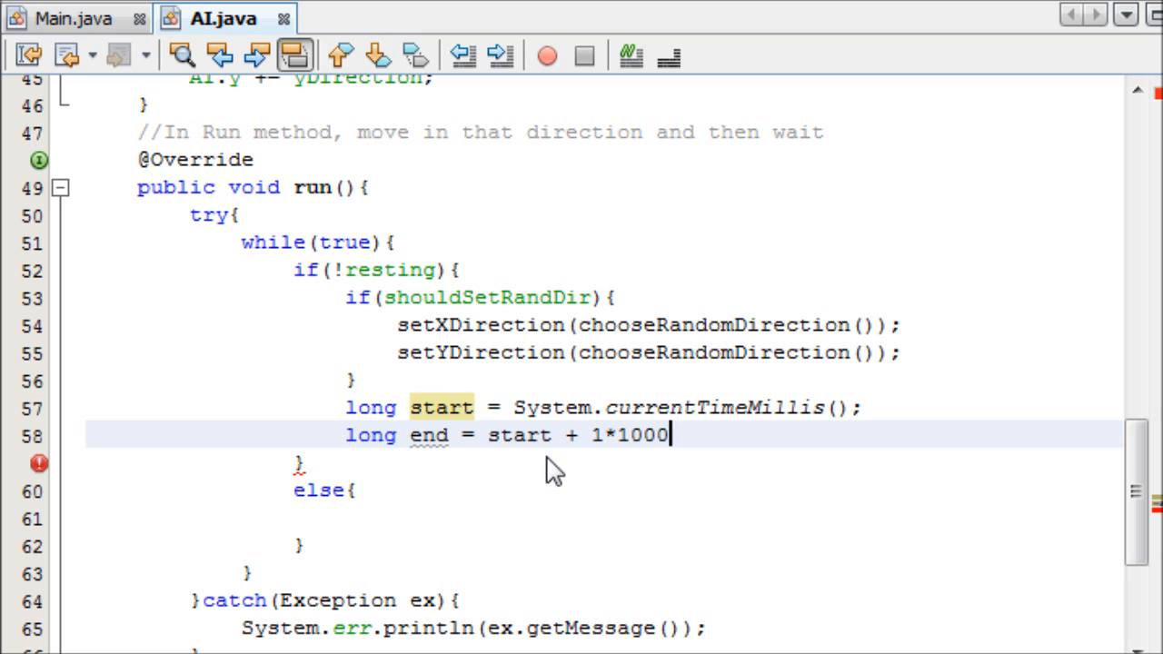
type(";")
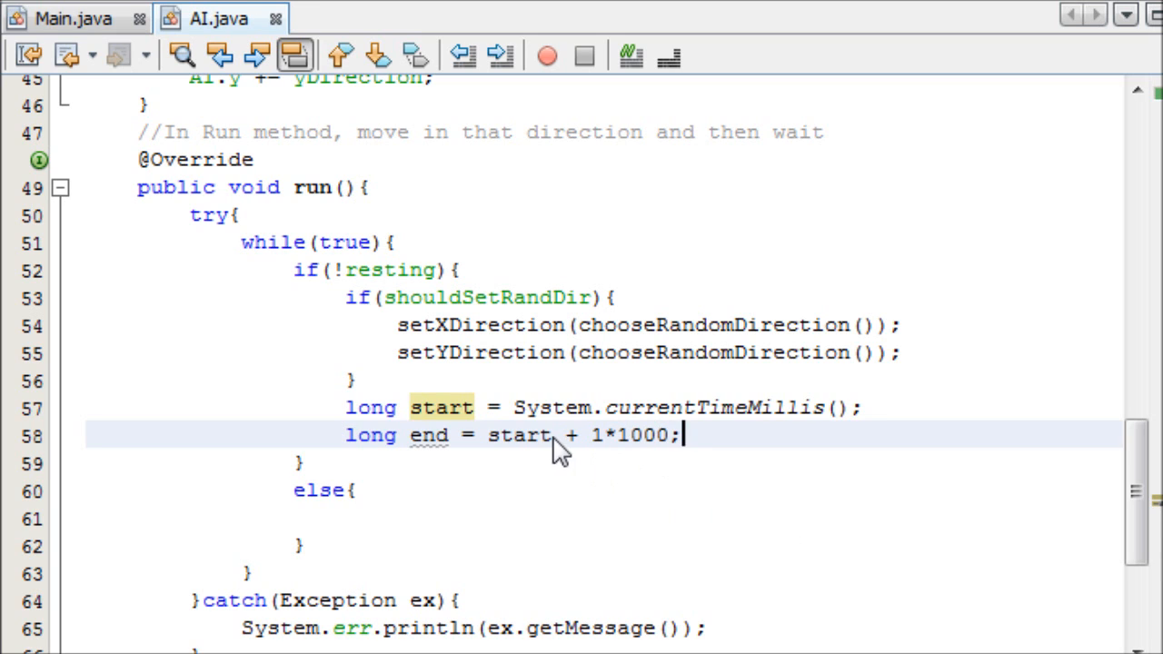
mouse_move(607, 452)
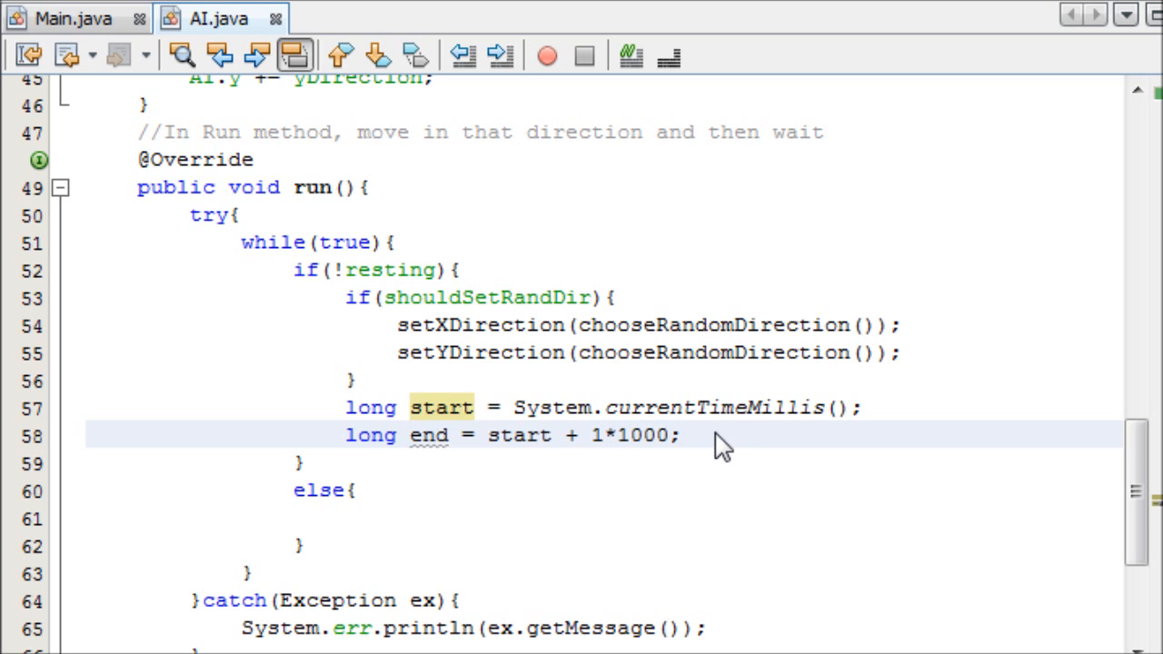
Add a while loop until currentTimeMillis reaches end, calling move() and Thread.sleep(10).
type("while")
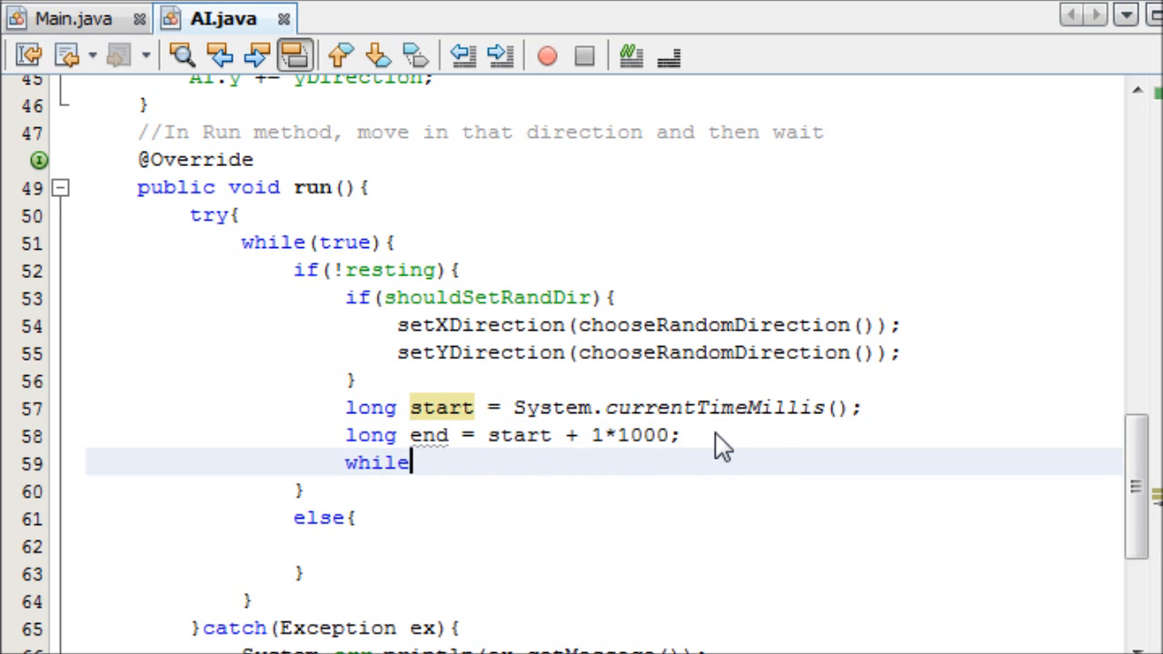
type("(System.")
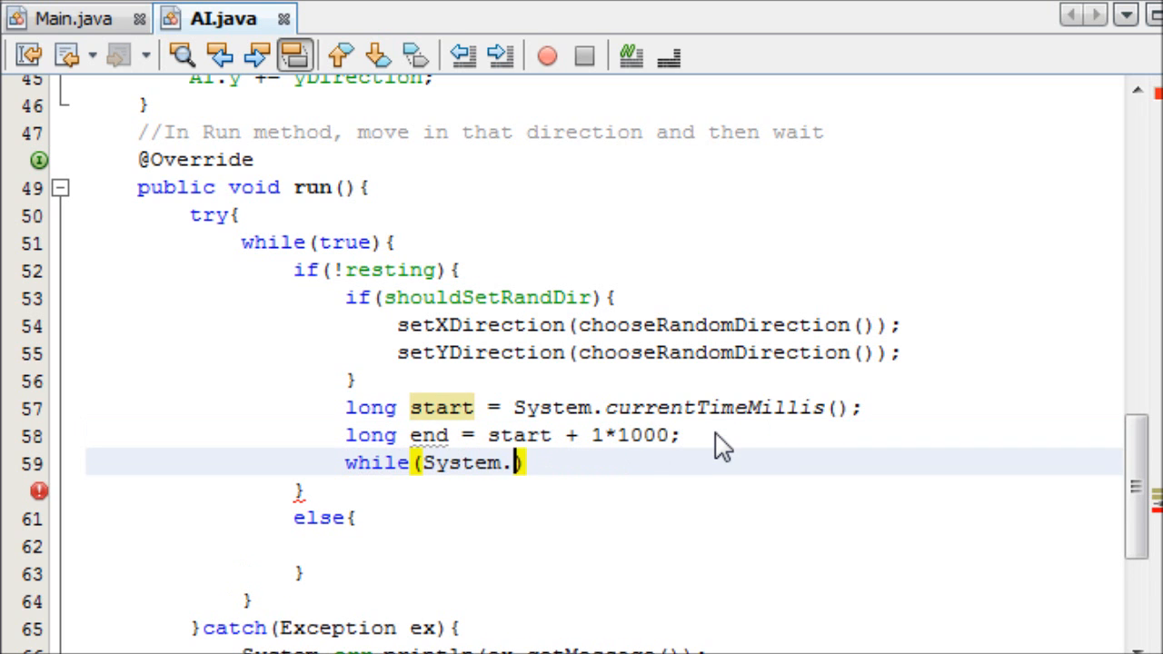
type("currentTimeMillis()")
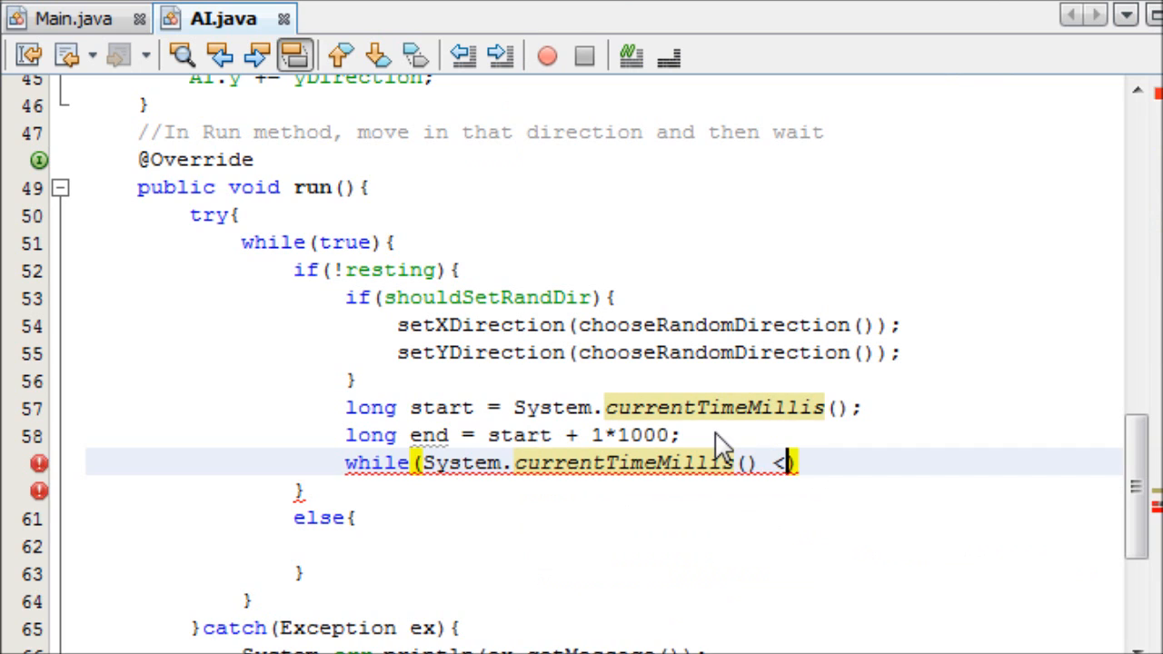
type("end")
type("Thread.sleep(10);")
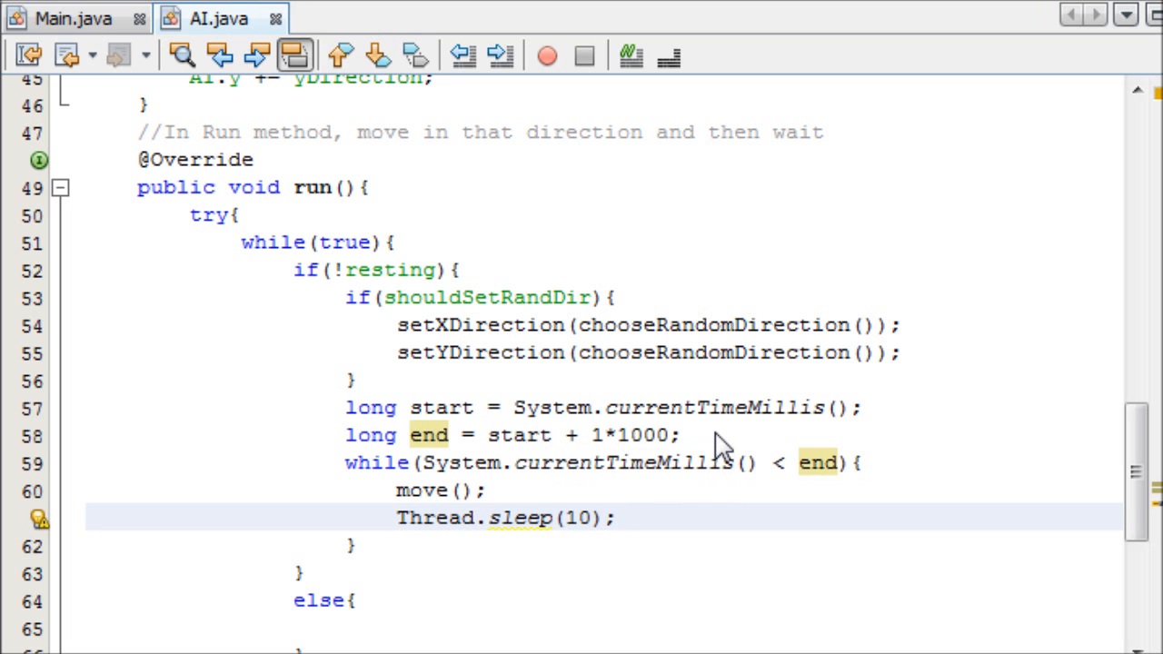
left_click(491, 463)
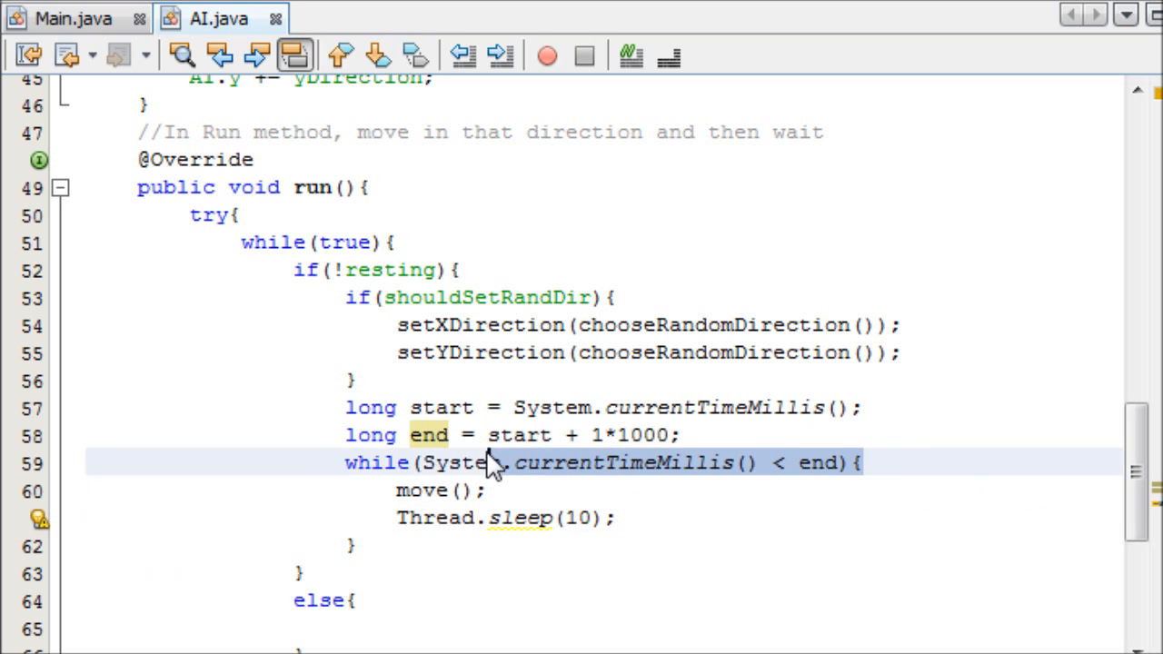
left_click(552, 408)
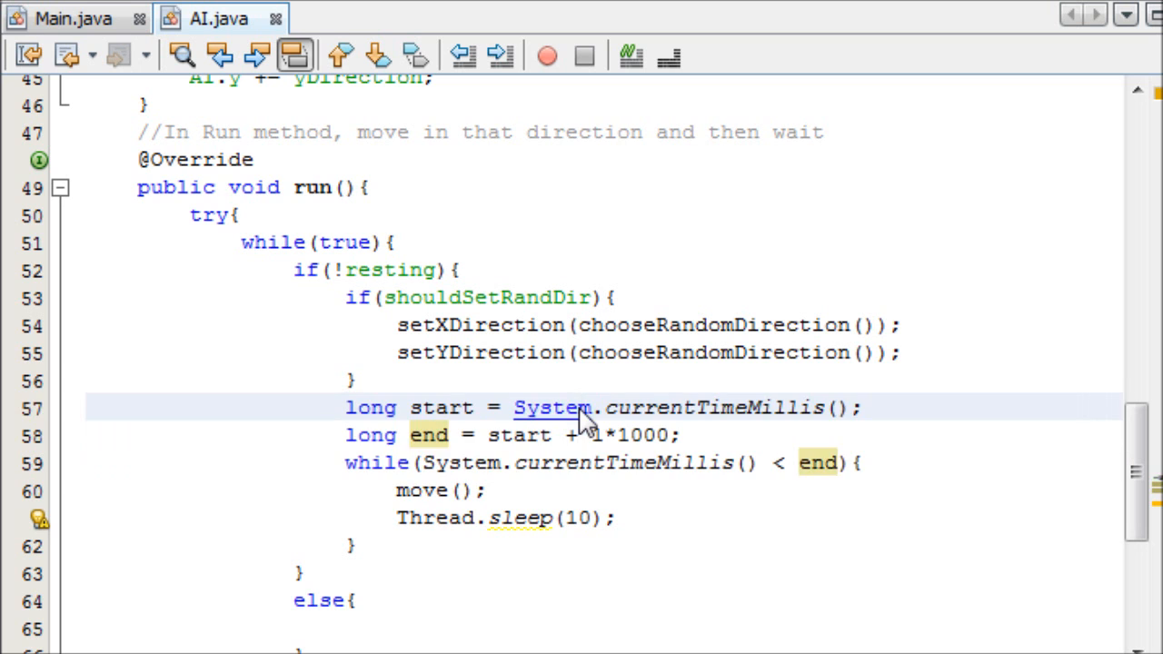
left_click(358, 600)
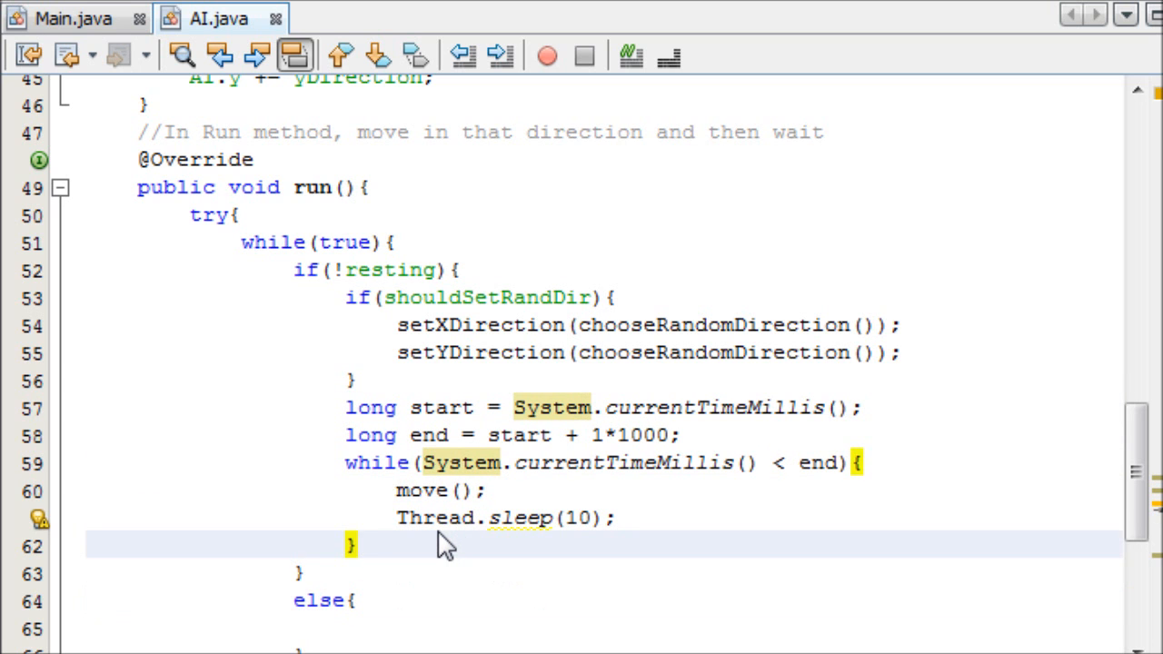
scroll("down", 3)
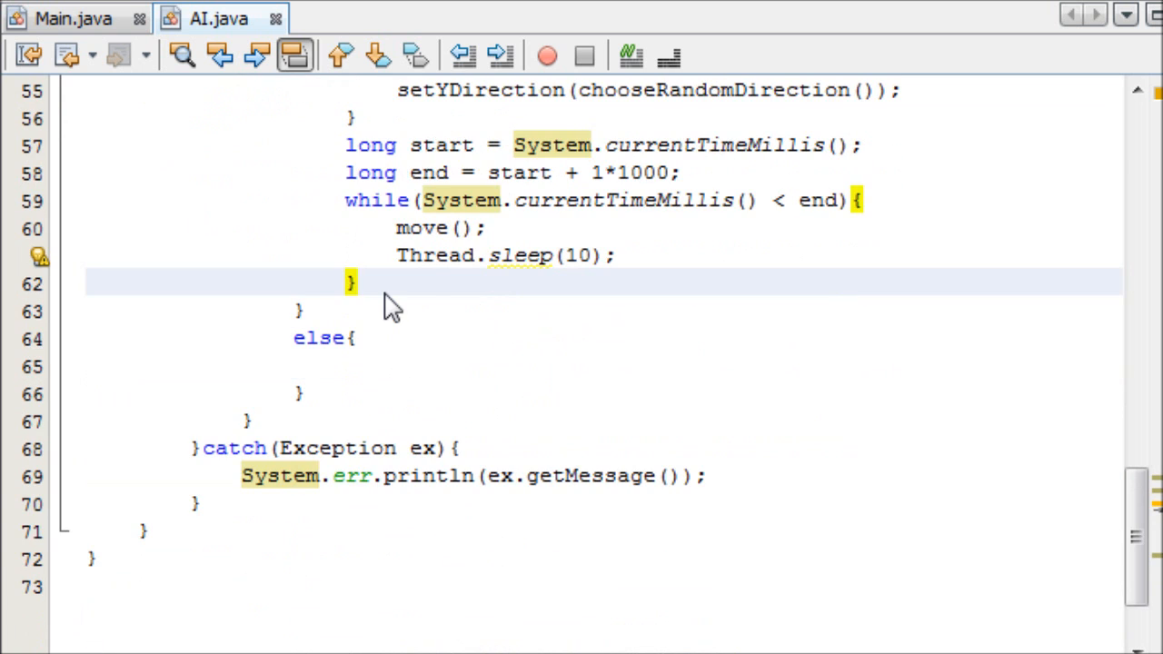
scroll("up", 3)
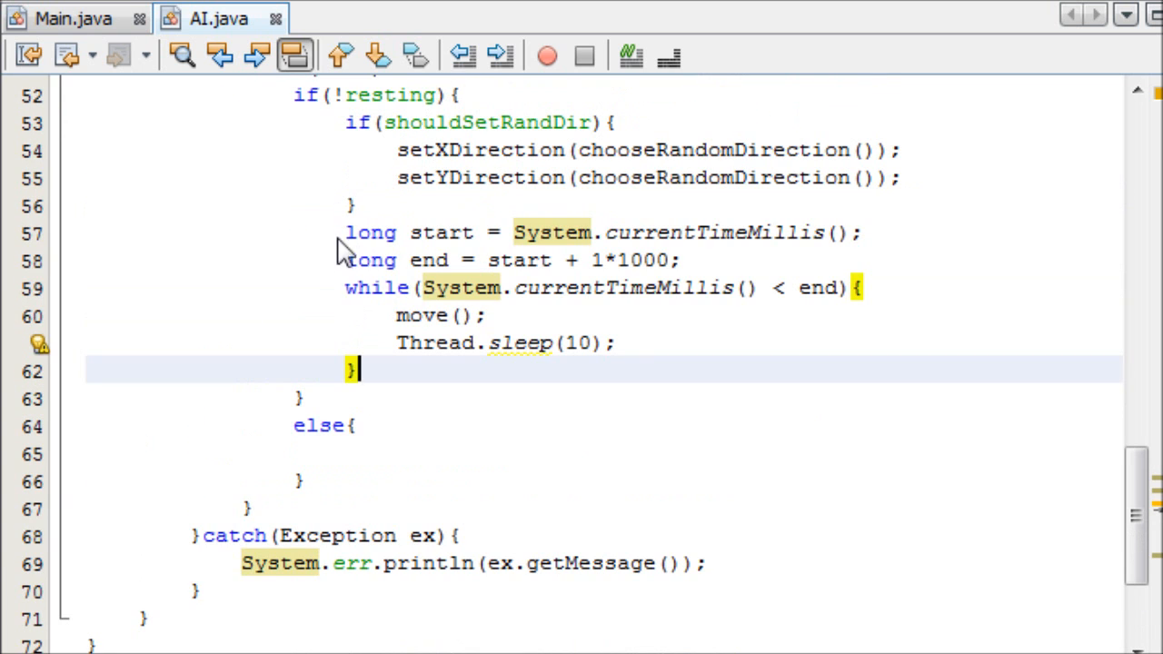
left_click(373, 287)
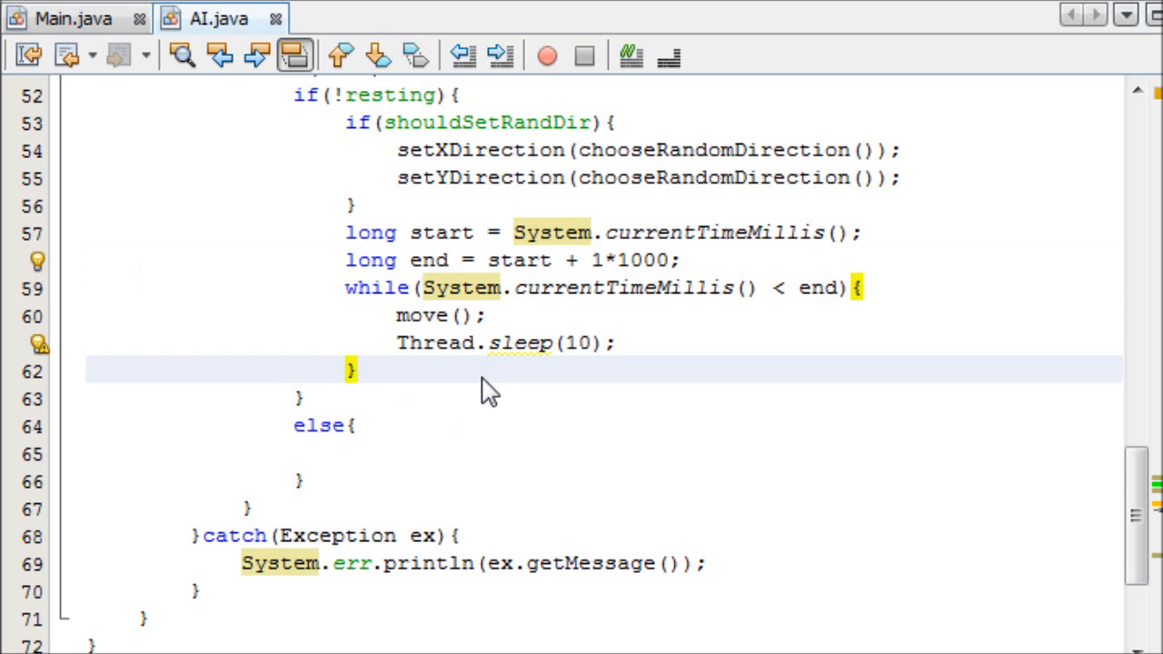
Set resting = true after the one-second movement loop.
type("re")
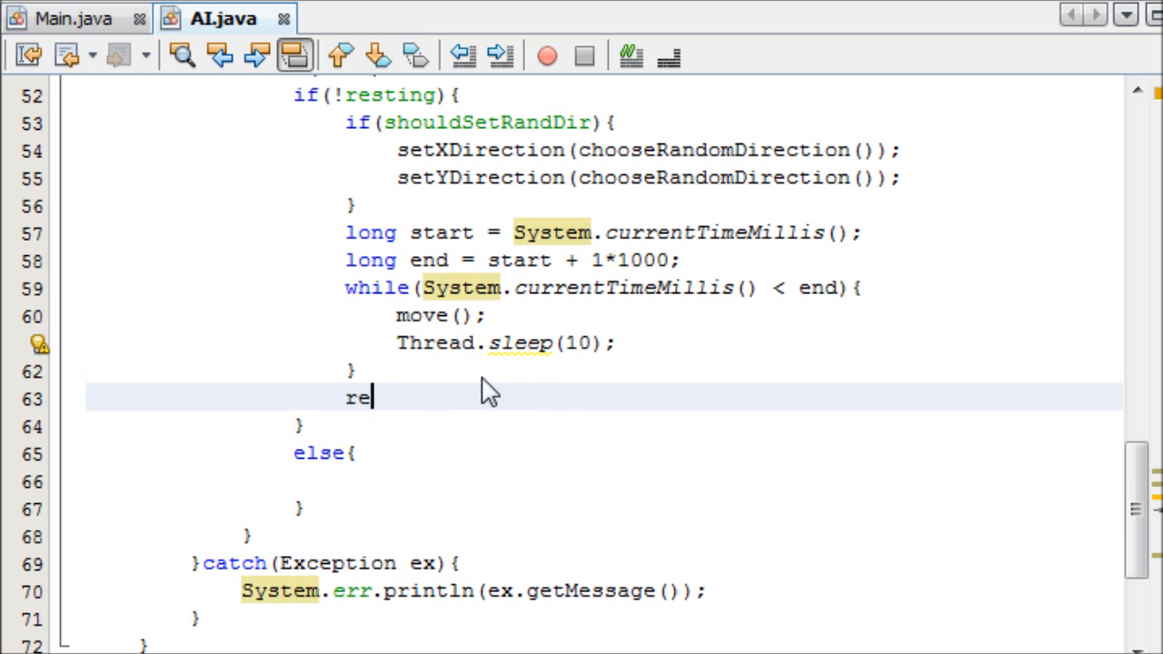
type("sting = t")
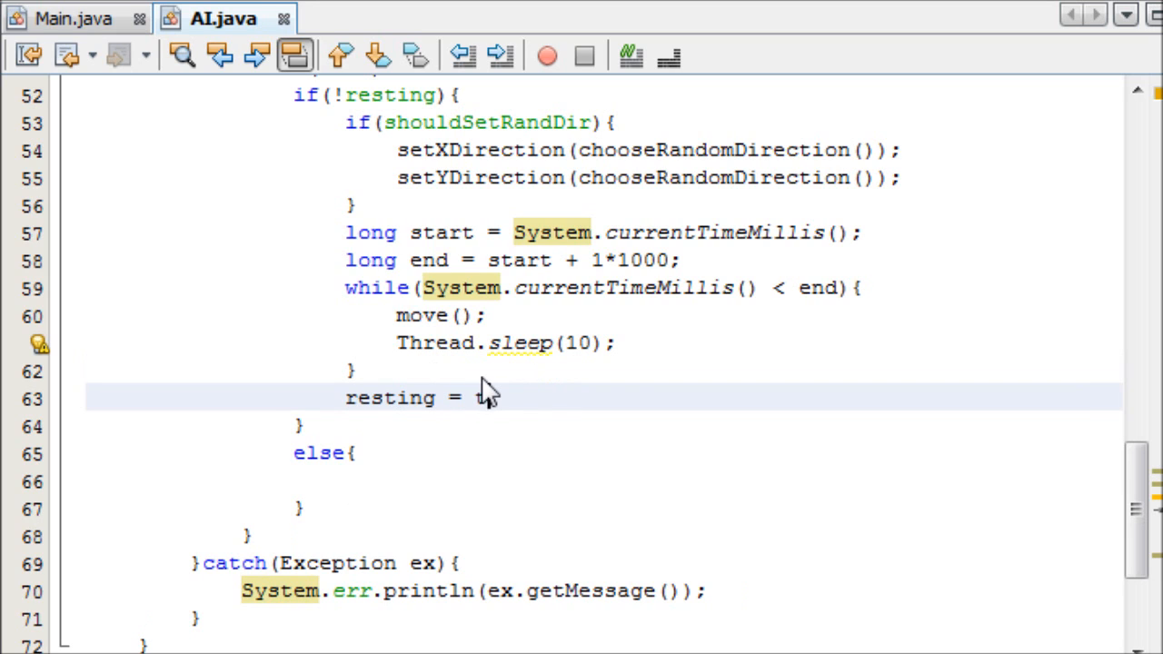
type("true;")
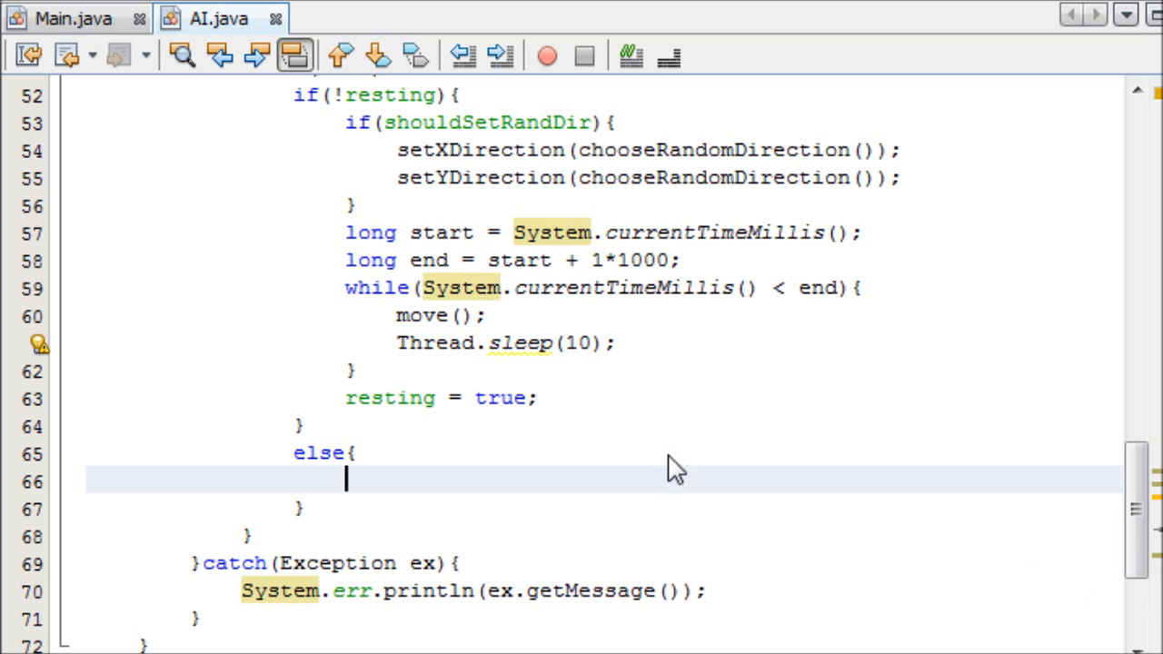
Make the else branch call Thread.sleep(3000).
type("Thread.")
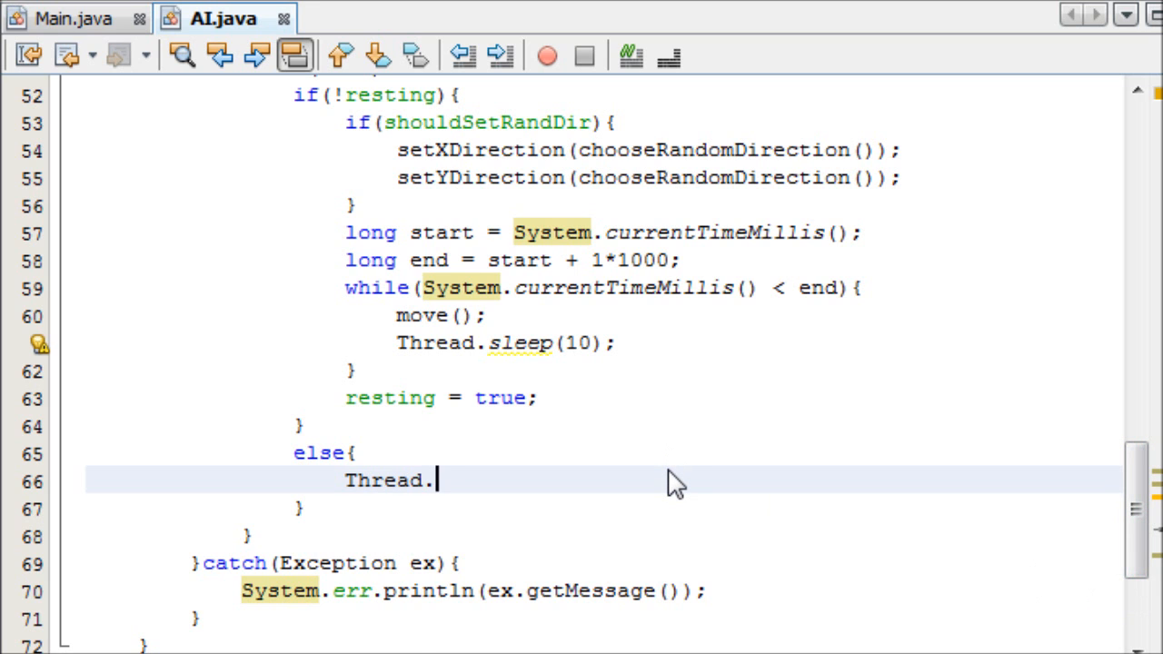
type("sleep(2")
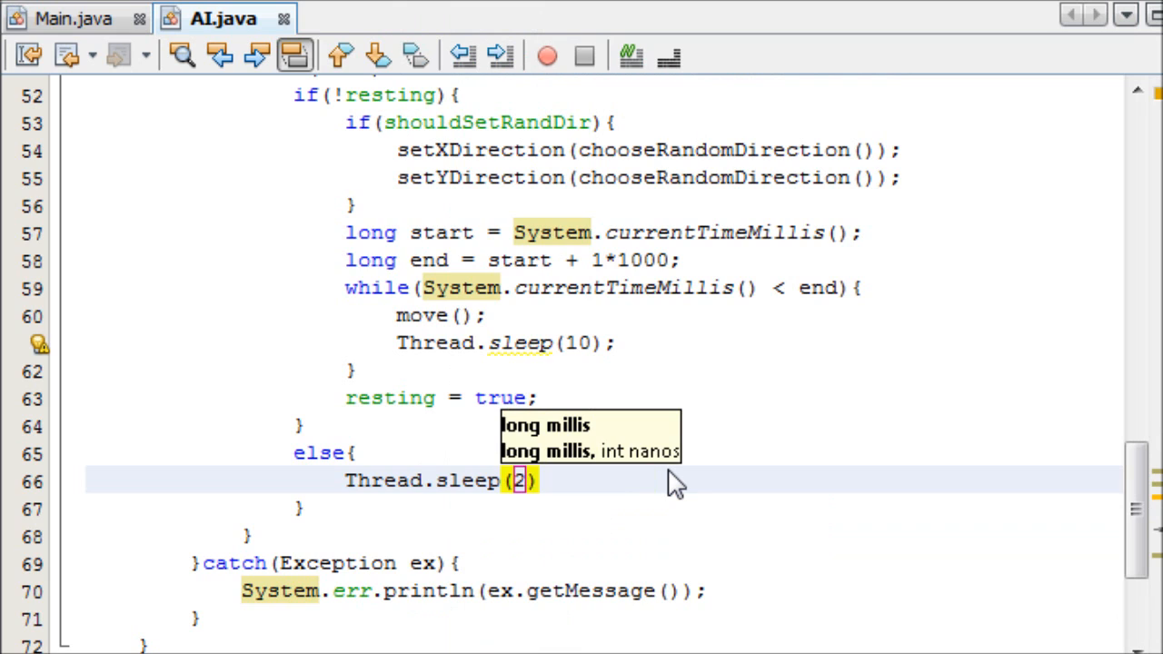
type("3000")
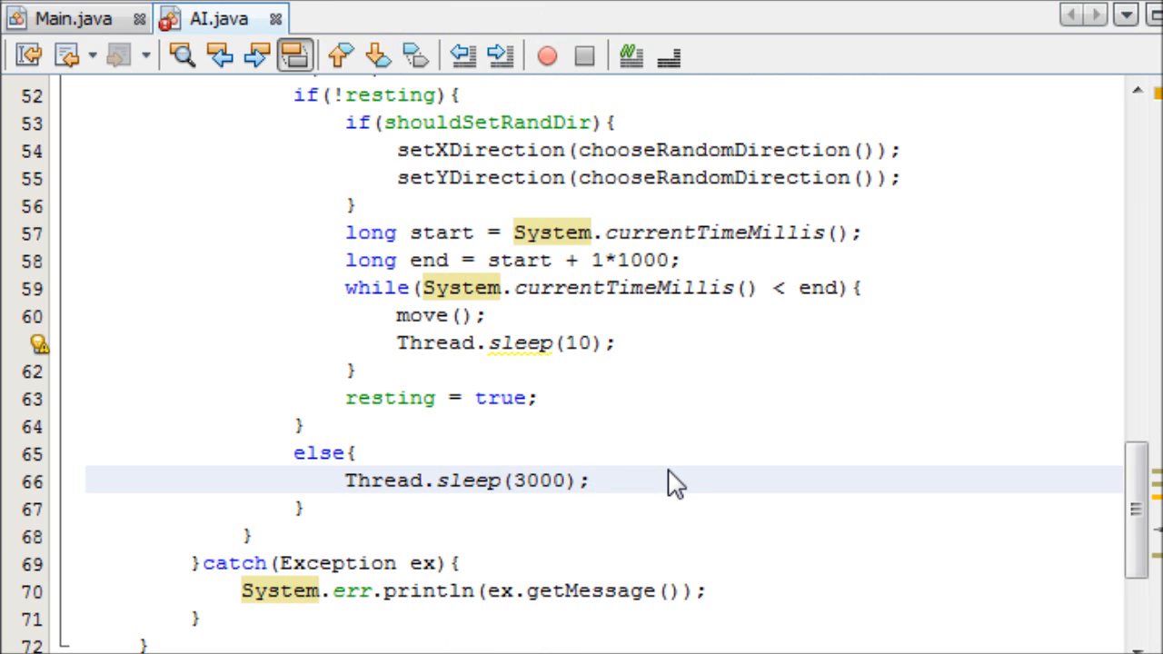
key("enter")
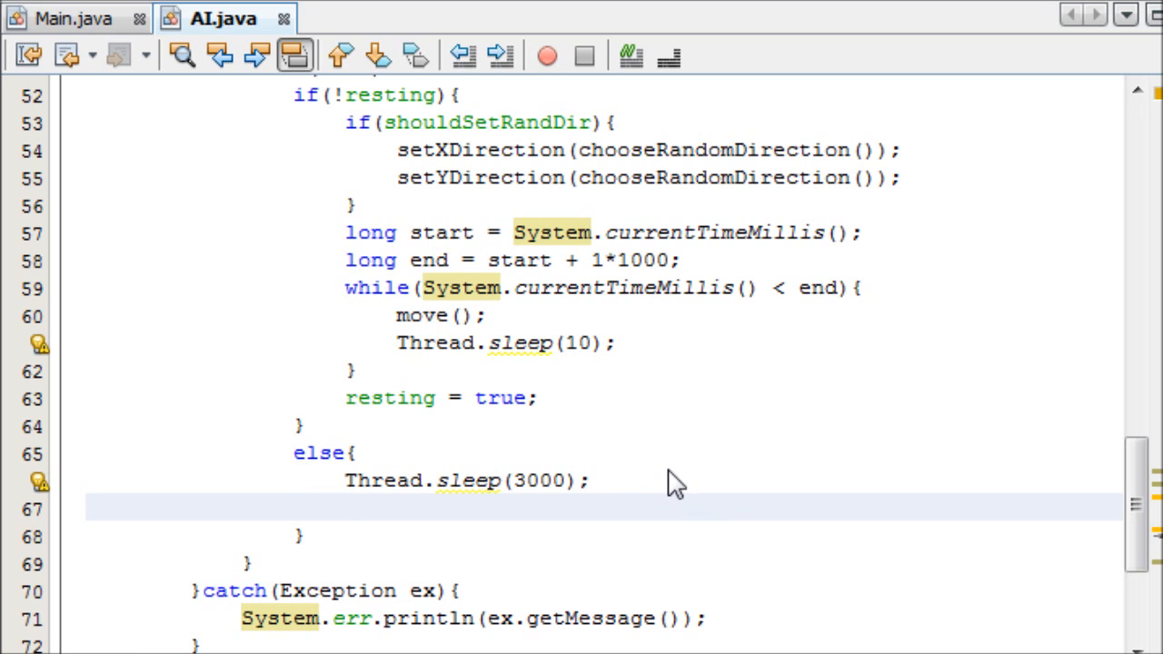
In else set shouldSetRandDir true and resting false; reset shouldSetRandDir after choosing directions.
type("shoul")
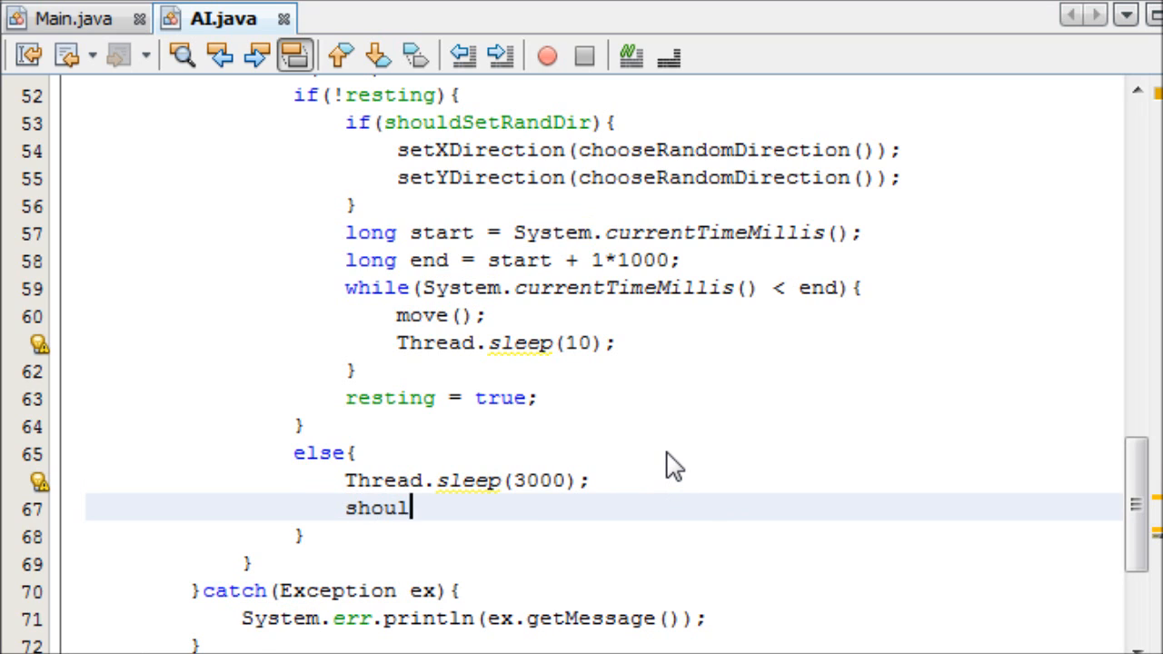
type("dSet")
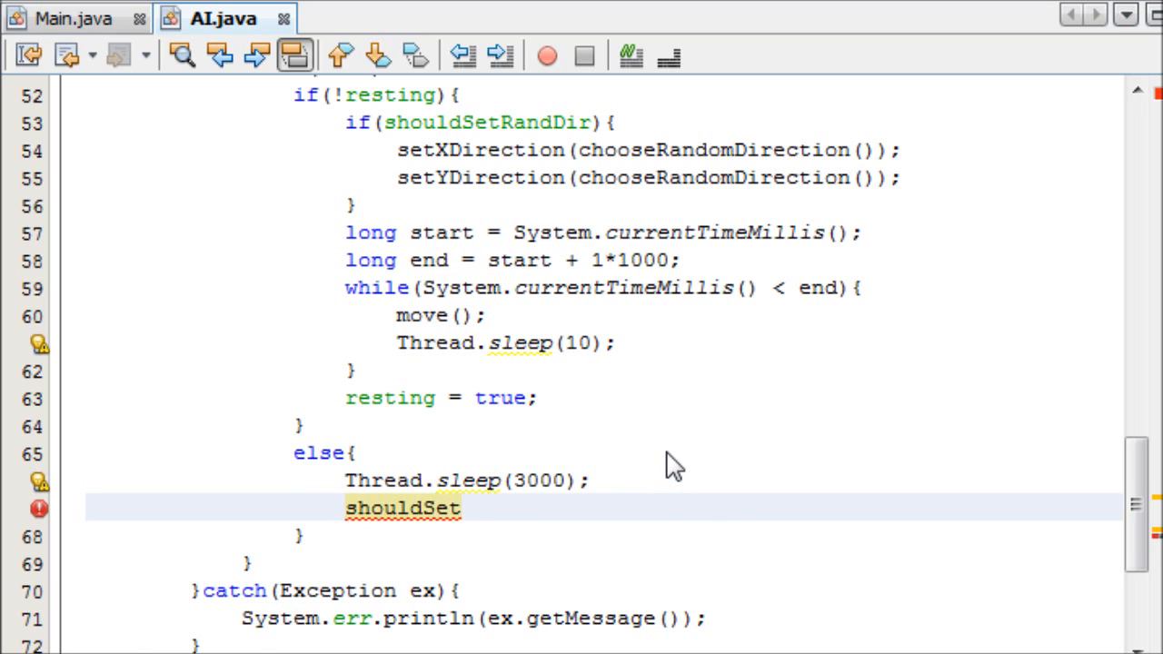
type("RandDir = true;")
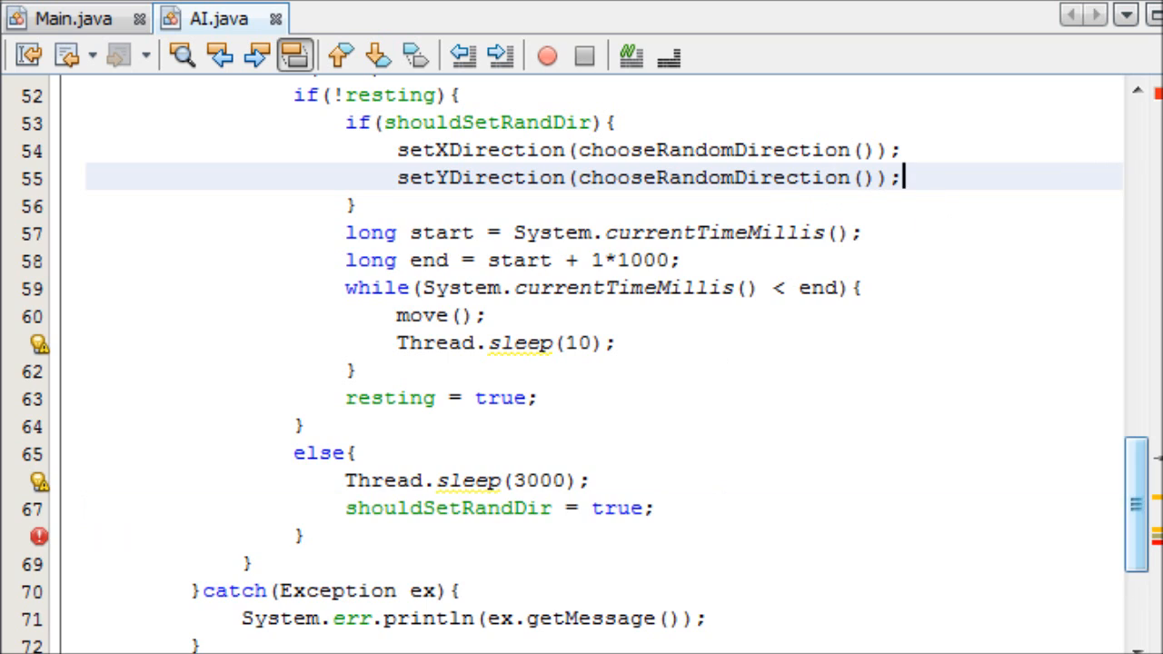
type("should")
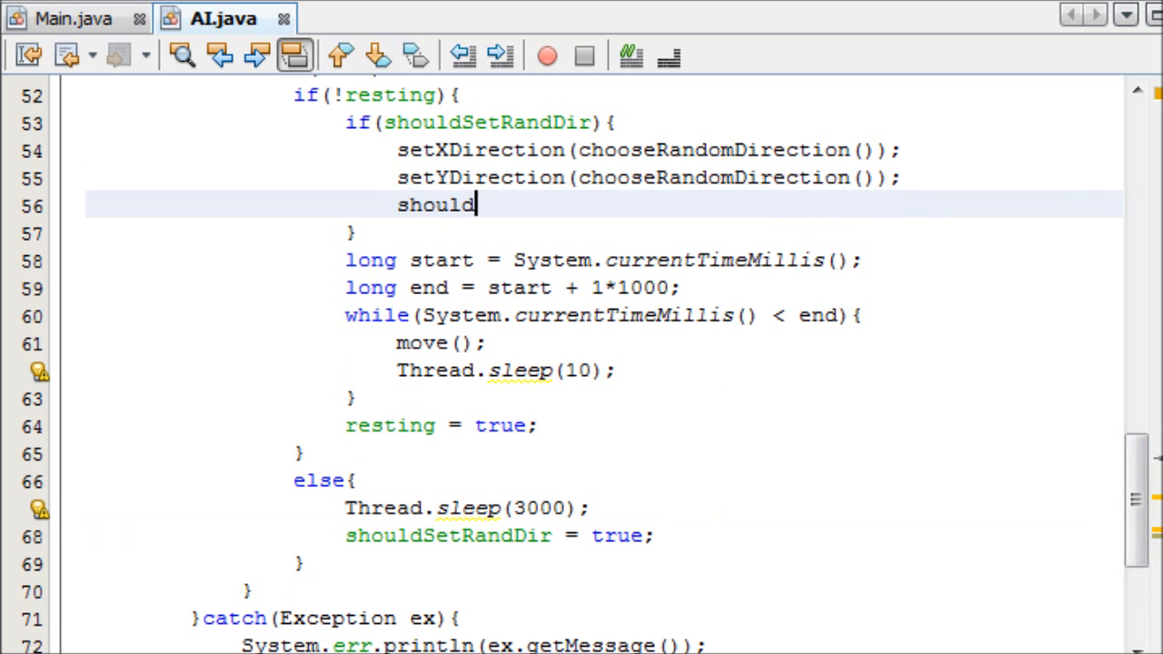
type("SetRandR")
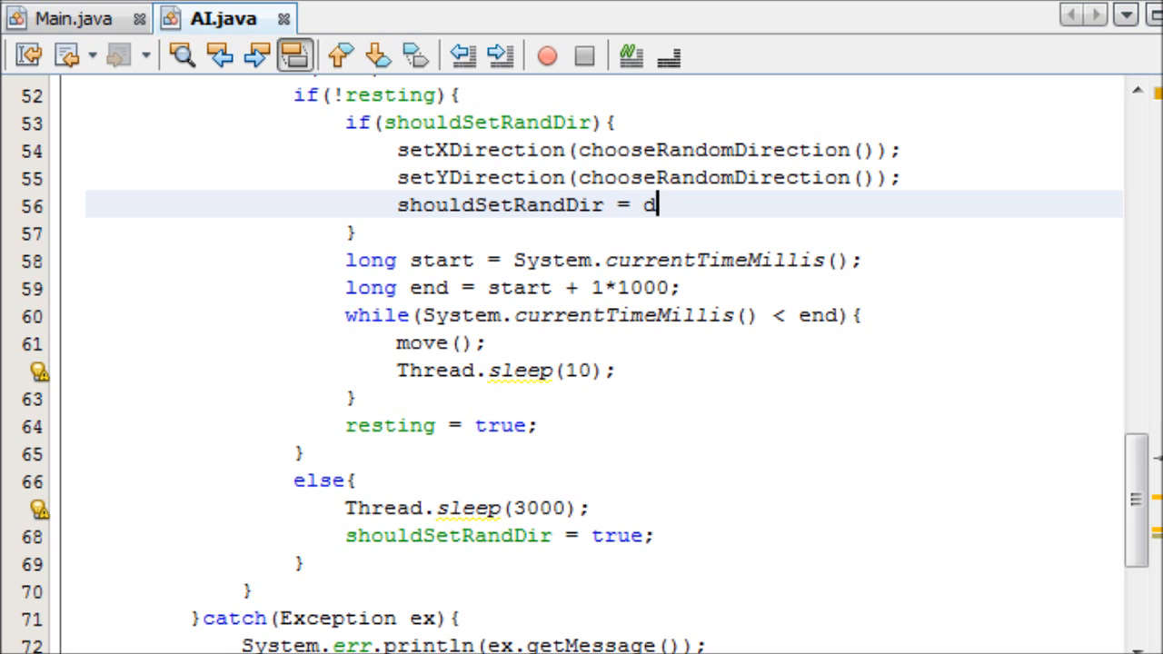
type("alse;")
type("resting")
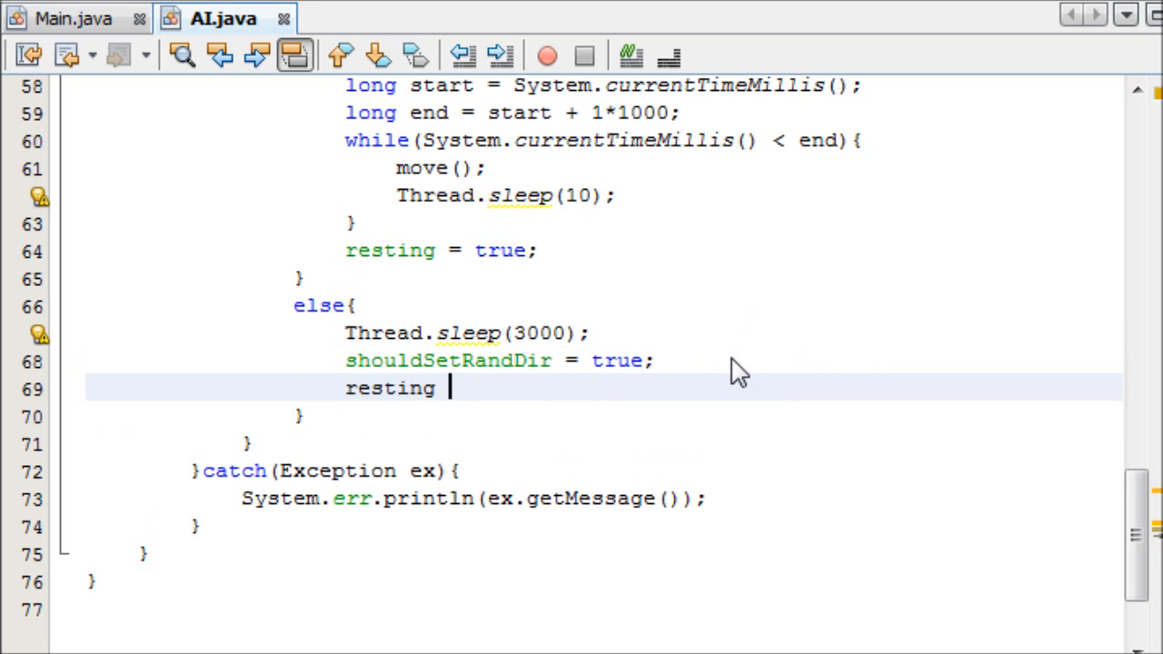
type("= fal")
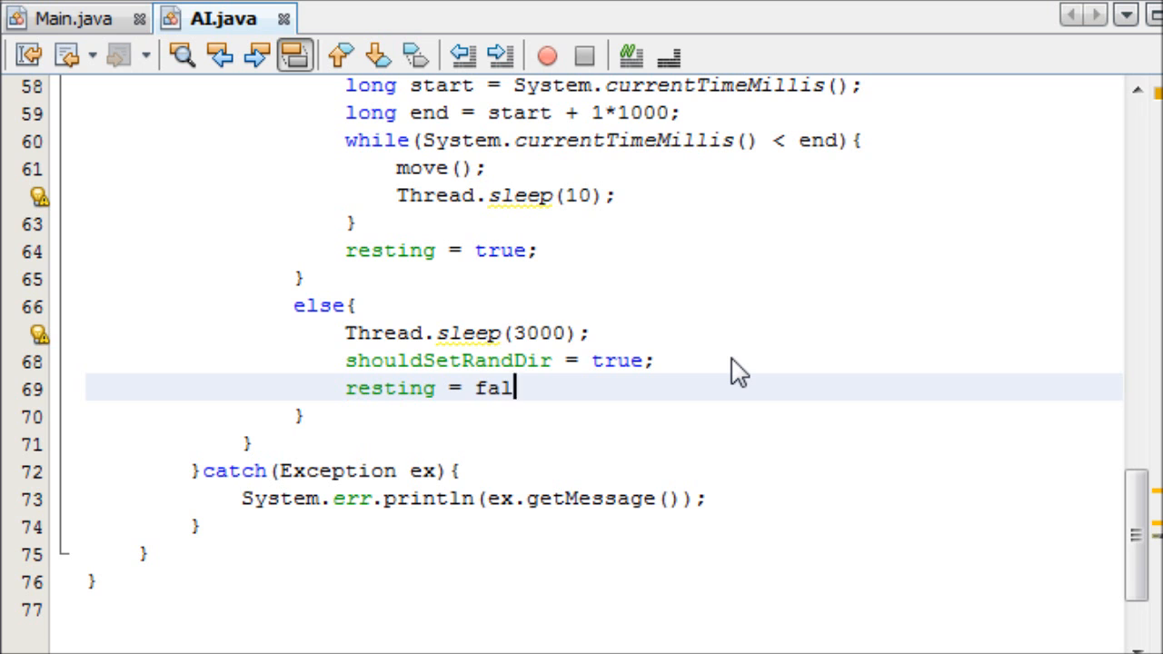
scroll("up", 3)
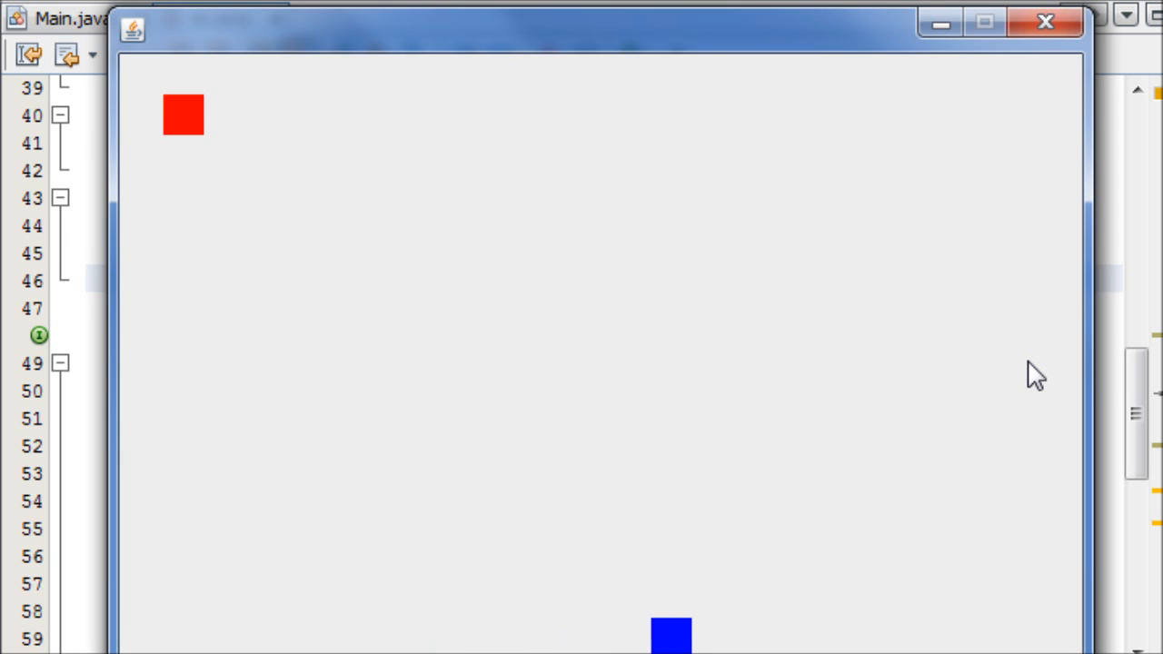
mouse_move(914, 118)
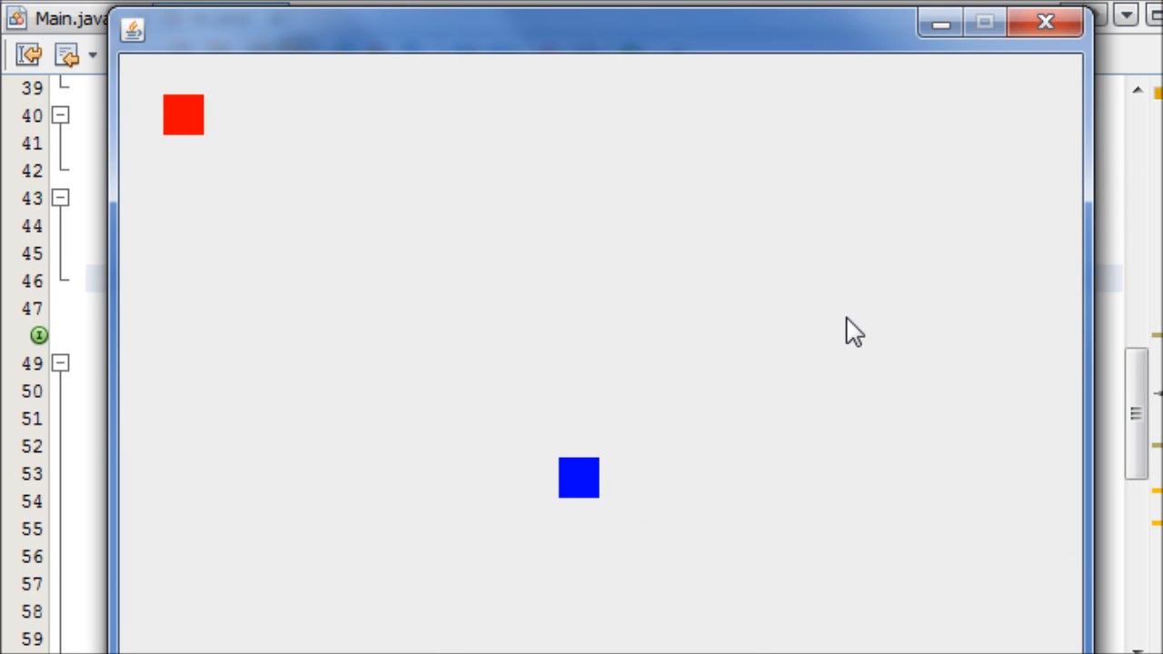
mouse_move(552, 521)
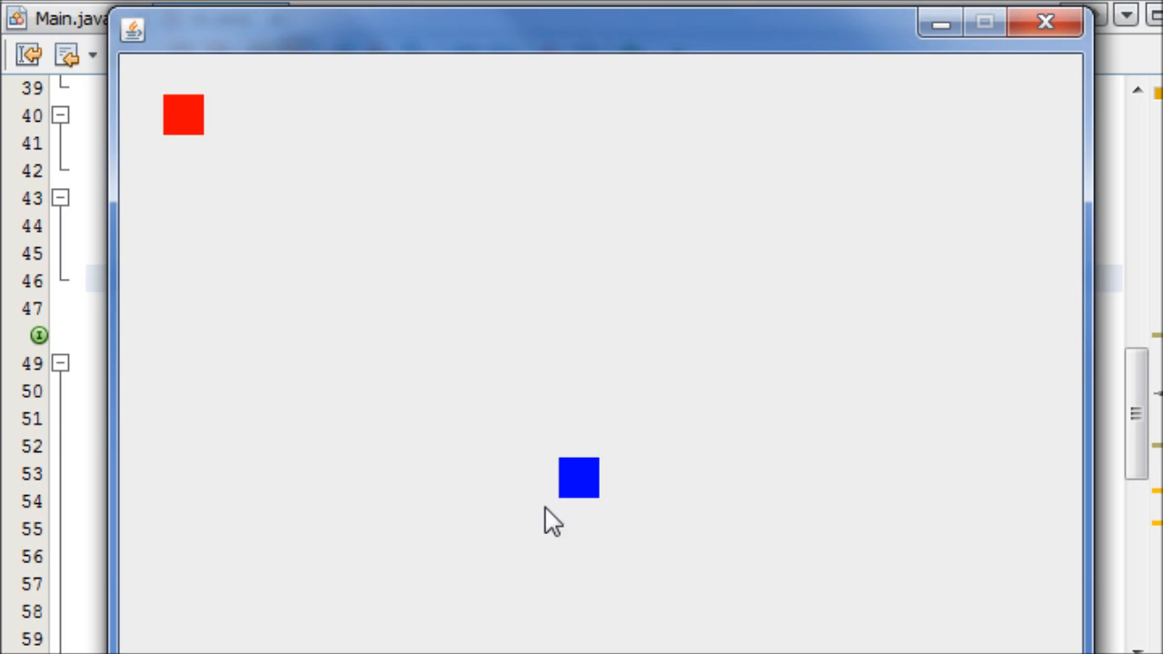
mouse_move(920, 364)
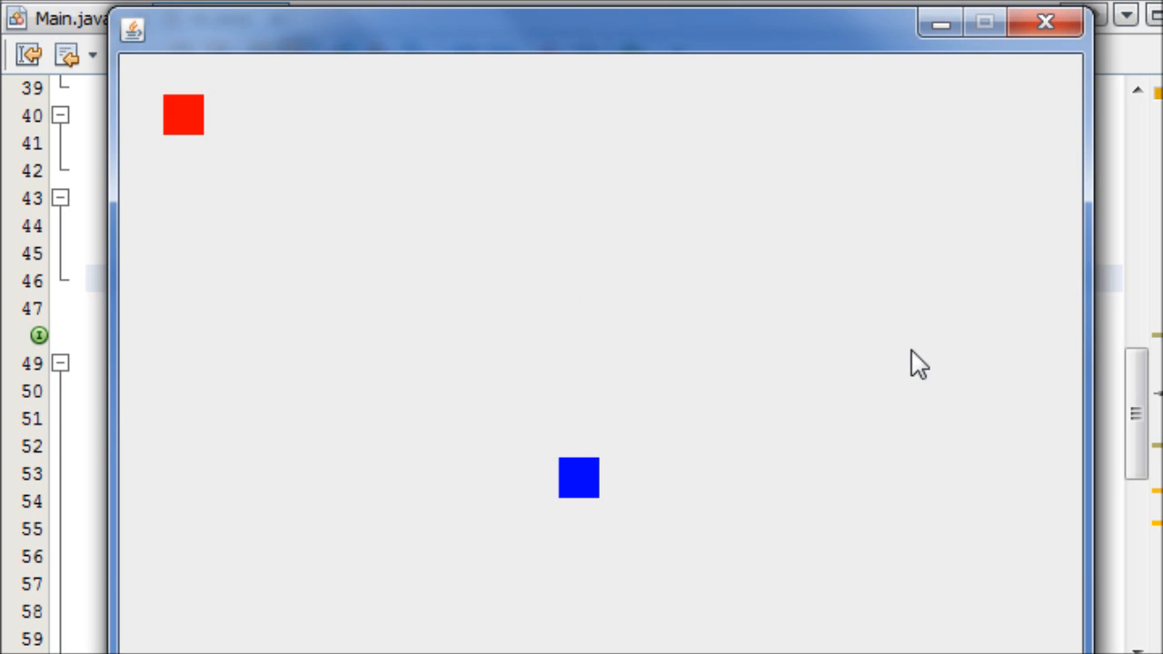
mouse_move(646, 527)
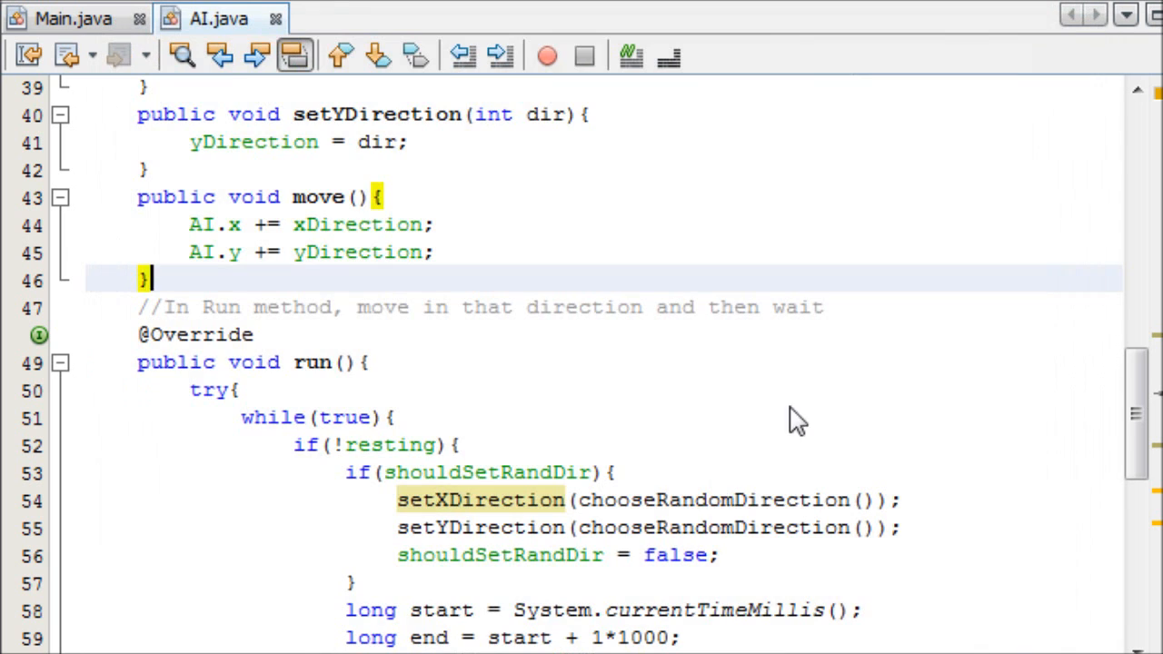
scroll("down", 3)
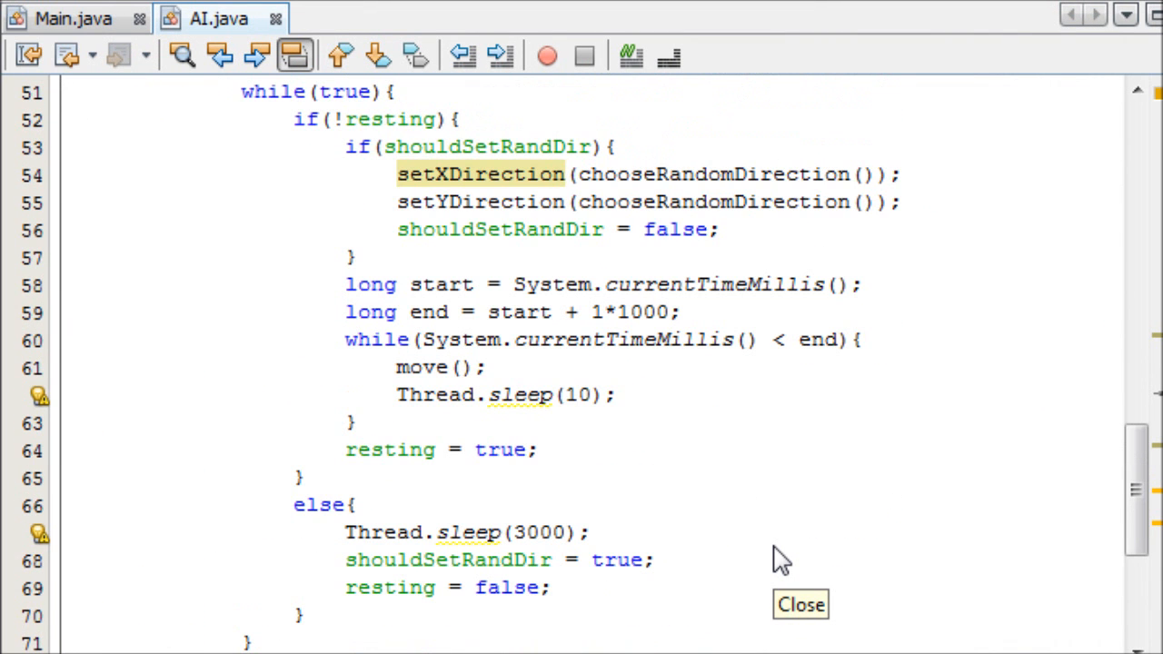
left_click(799, 604)
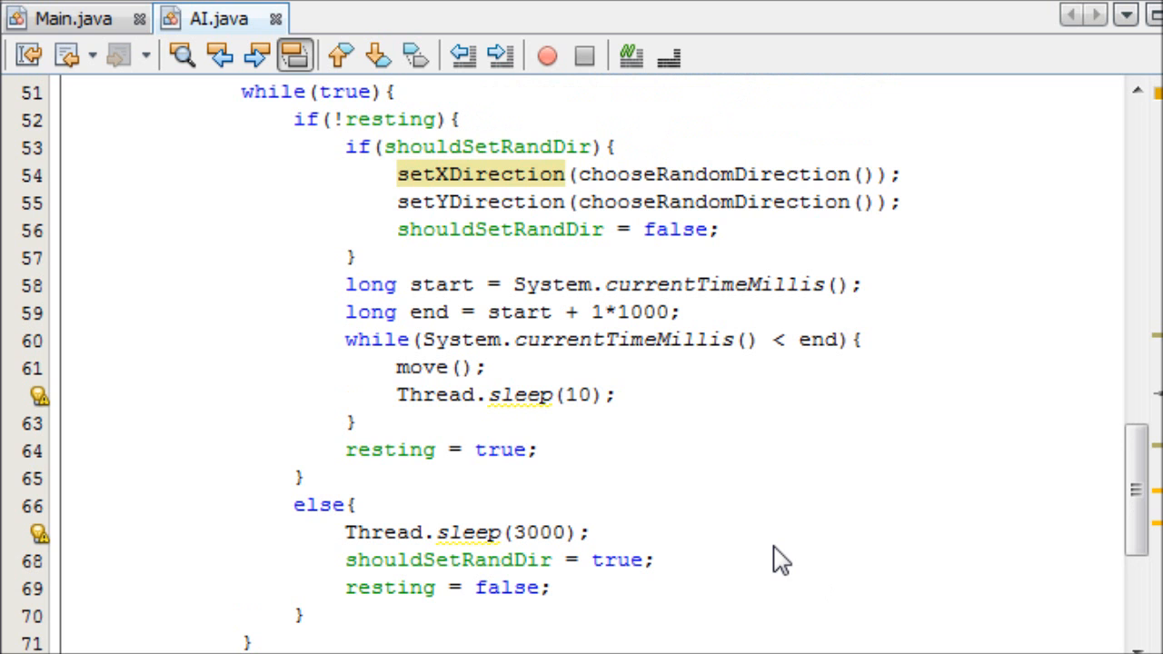
scroll("up", 3)
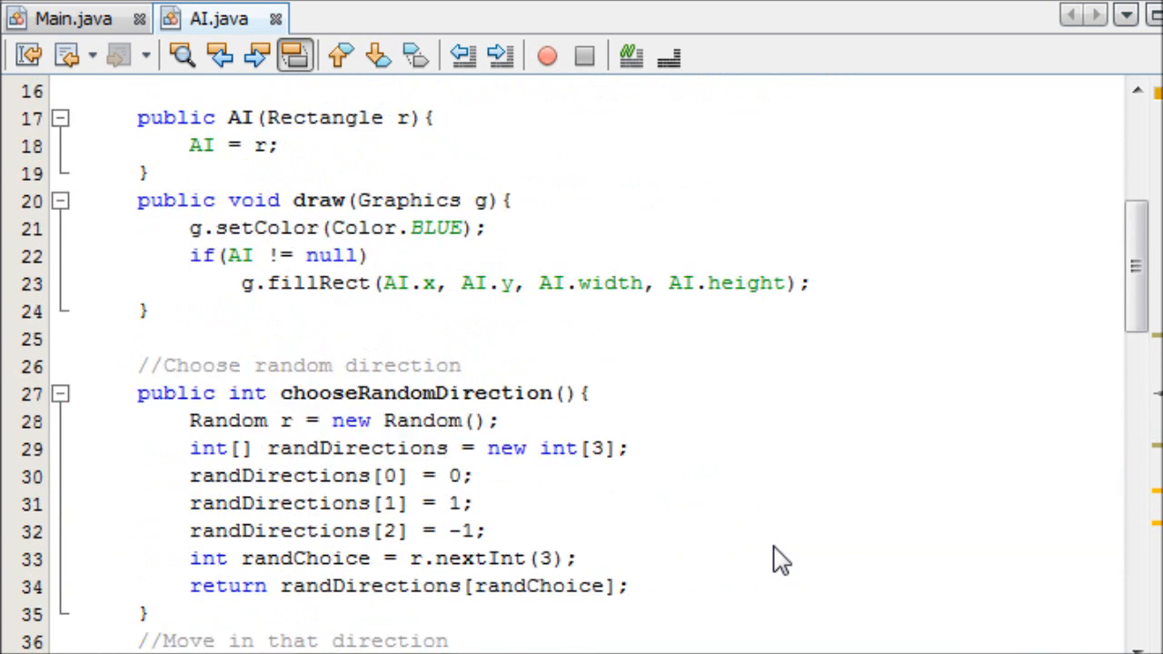
scroll("up", 3)
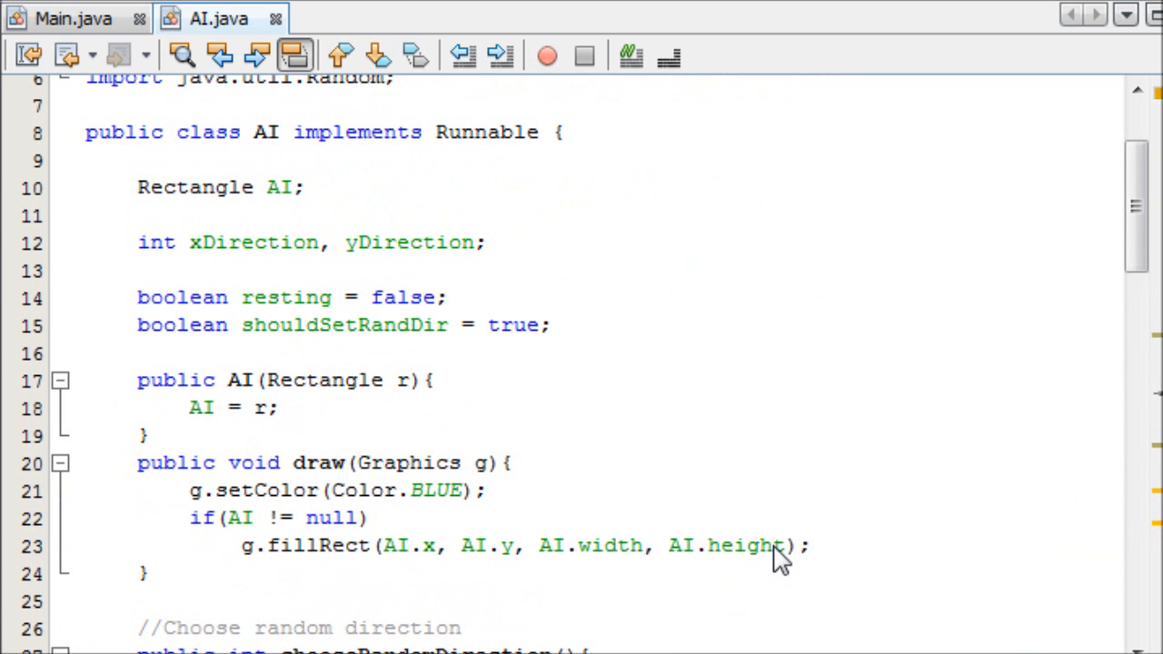
scroll("up", 3)
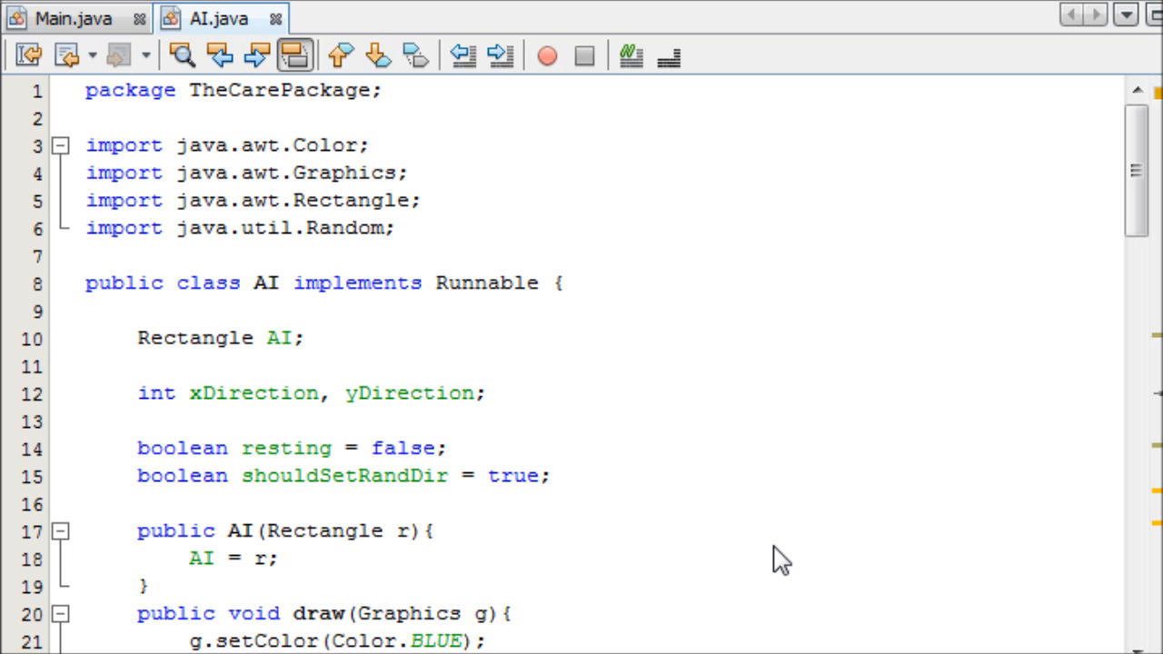
mouse_move(1077, 86)
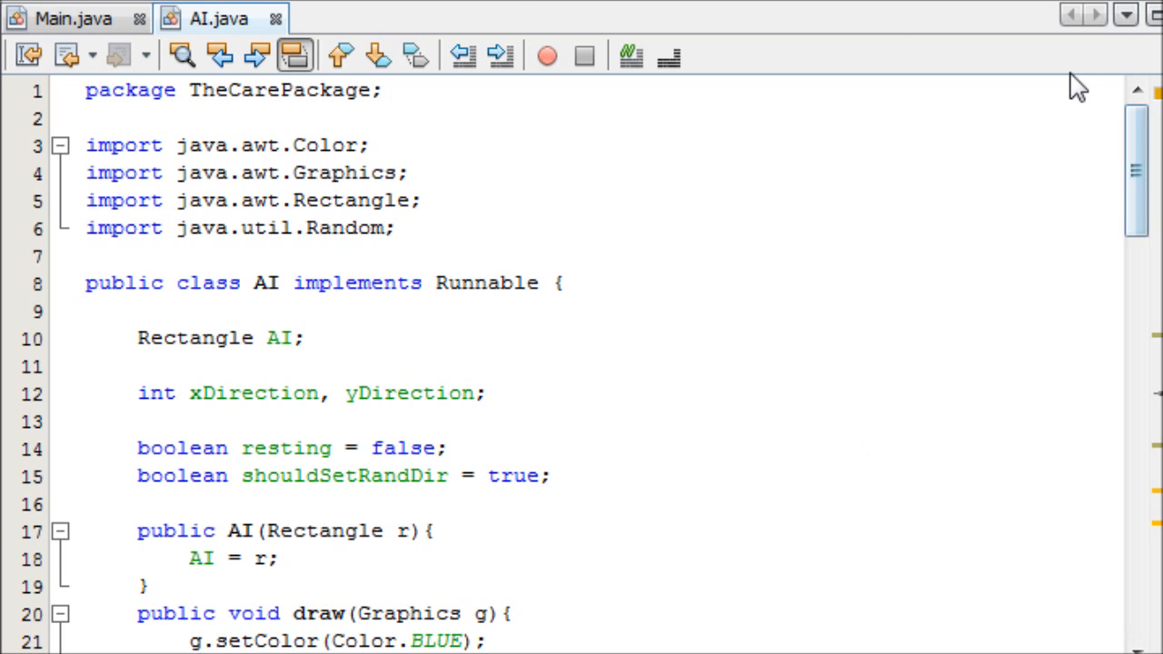
mouse_move(505, 238)
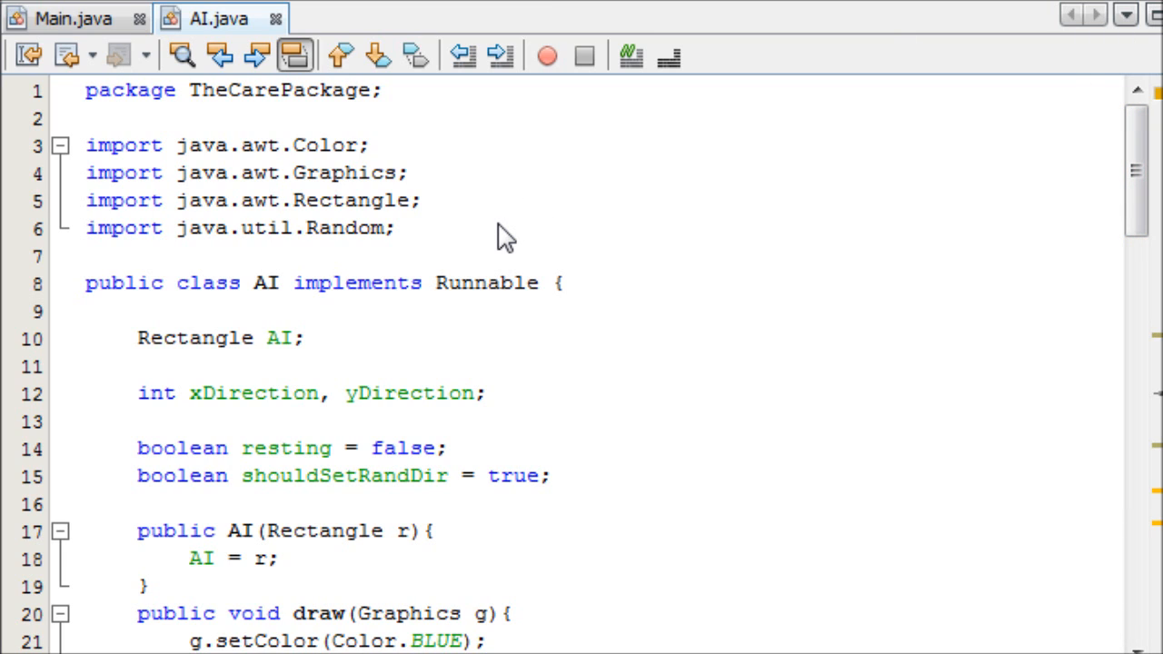